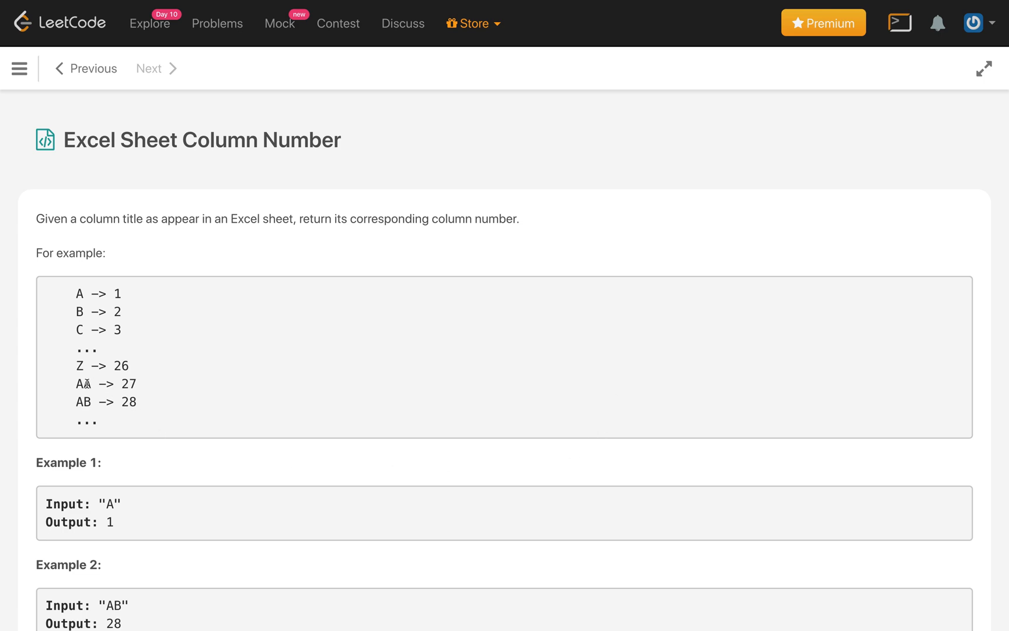
pyautogui.moveTo(121, 390)
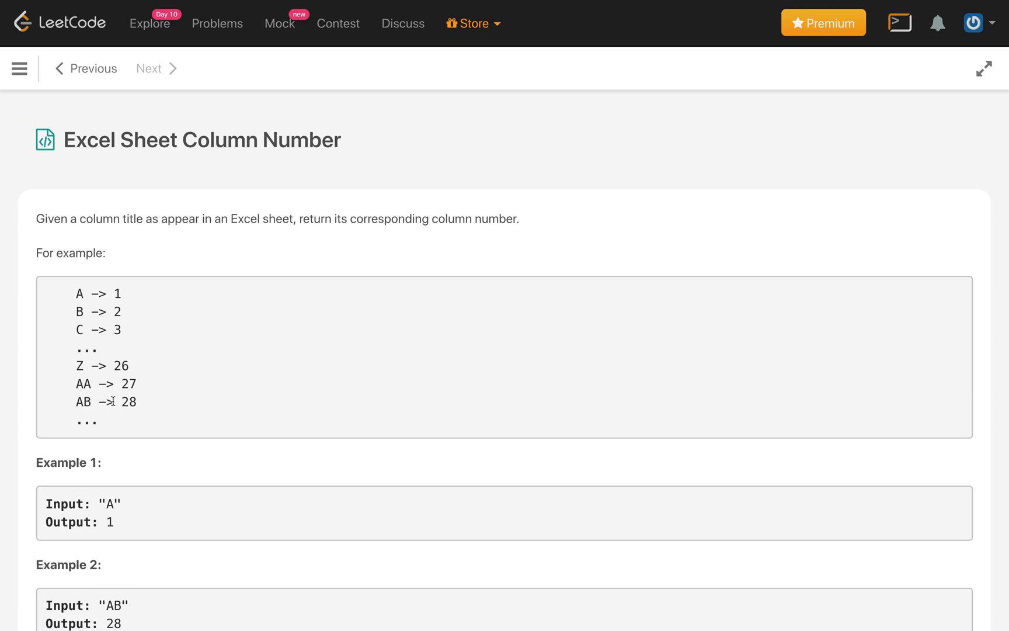
pyautogui.moveTo(123, 403)
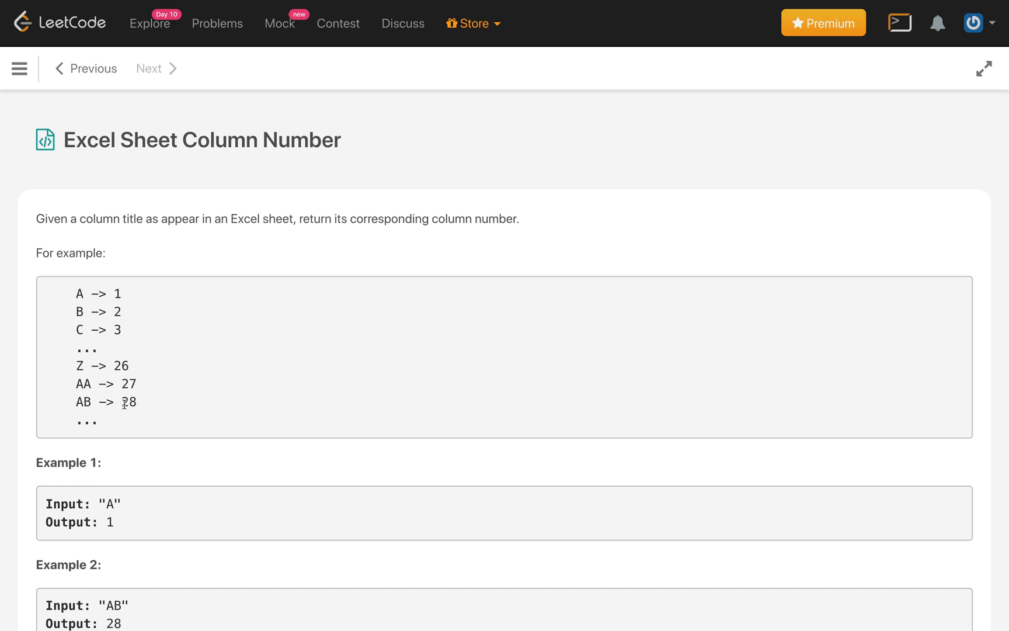
# Scroll the problem description until Example 3 ("ZY" → 701) is visible.
pyautogui.scroll(-3)
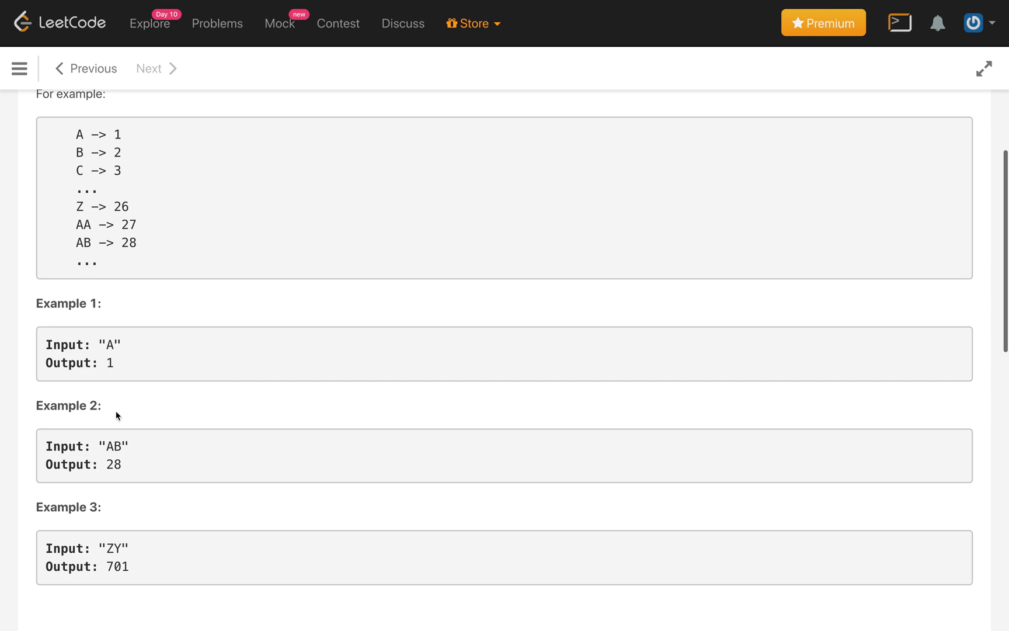
pyautogui.moveTo(109, 367)
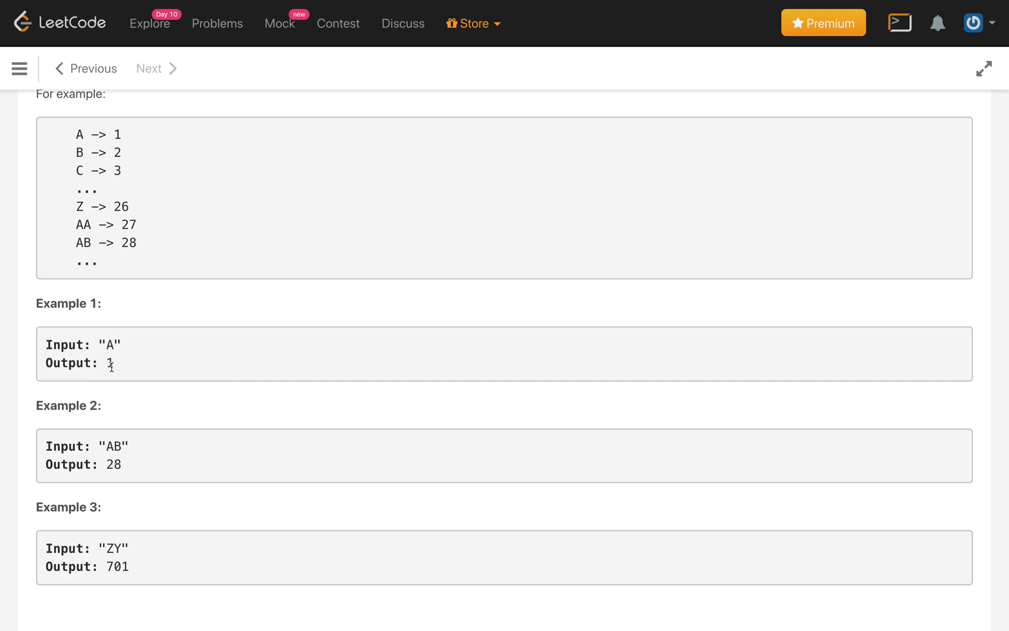
pyautogui.moveTo(116, 444)
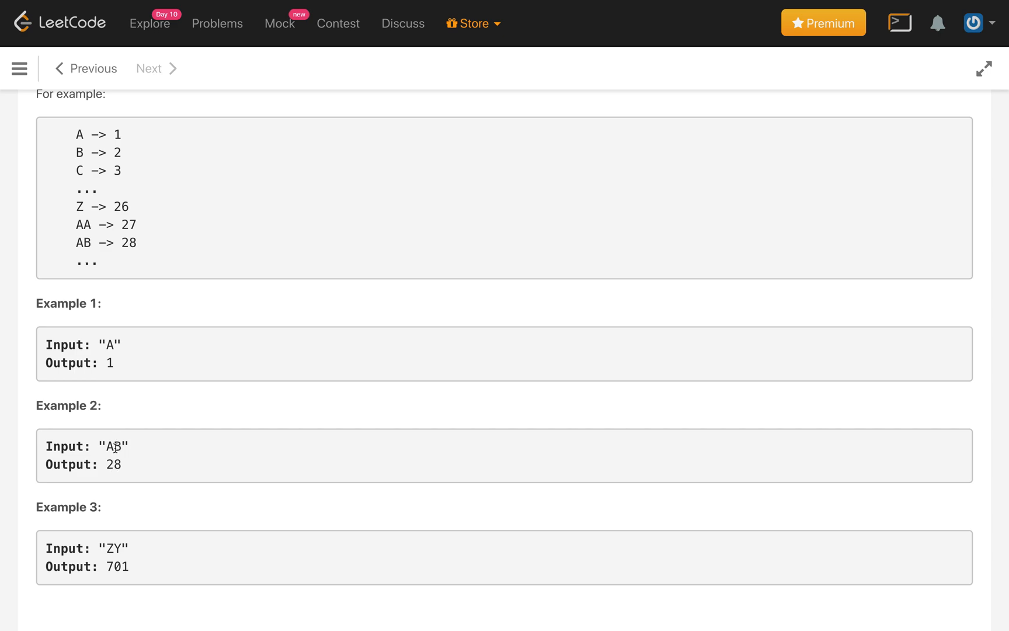
pyautogui.moveTo(118, 448)
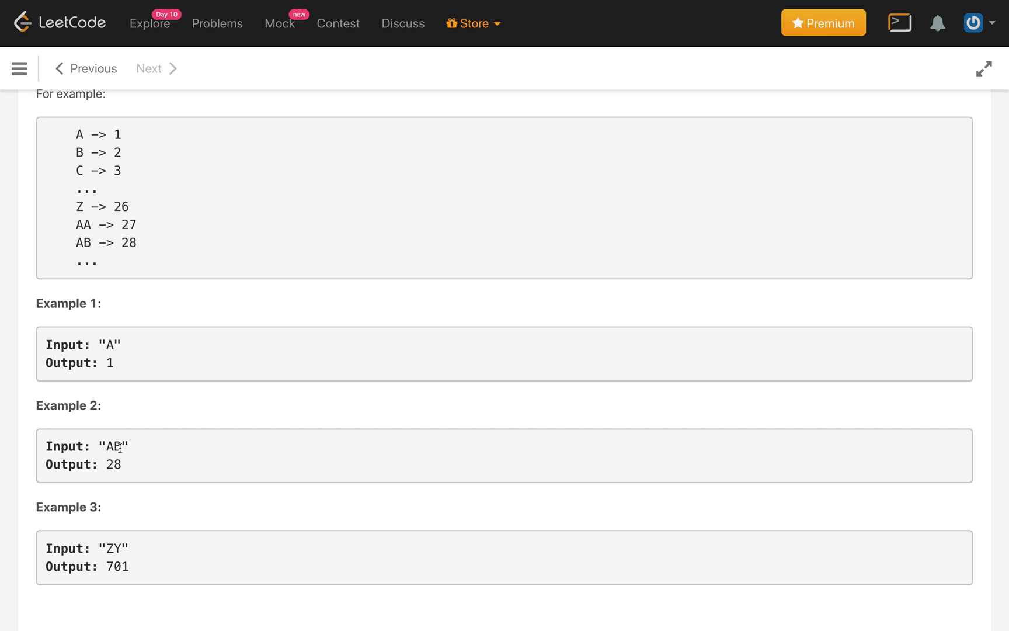
pyautogui.moveTo(117, 477)
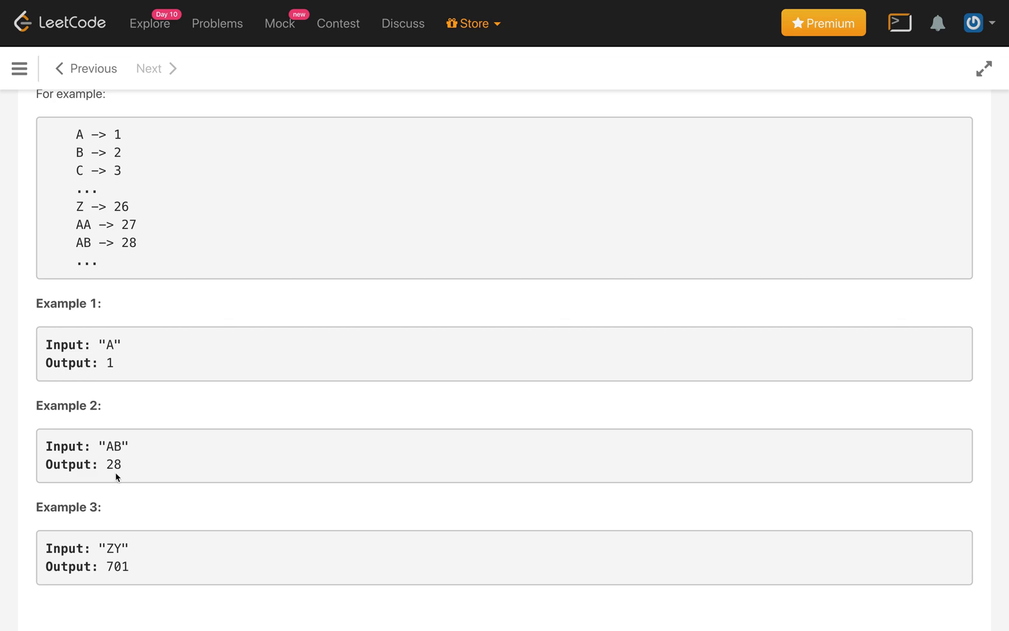
pyautogui.moveTo(115, 552)
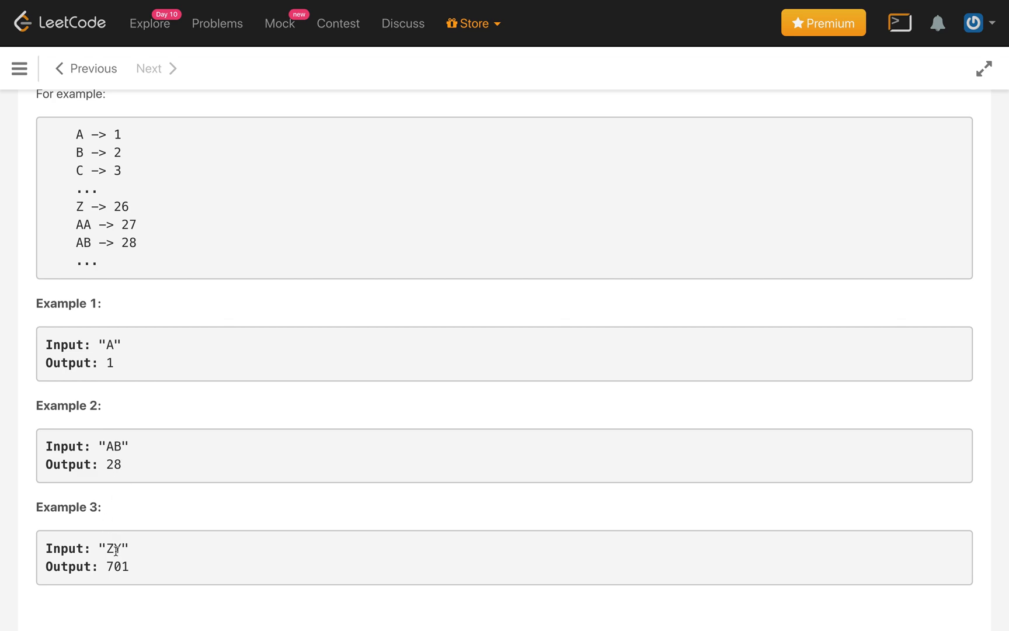
pyautogui.moveTo(170, 499)
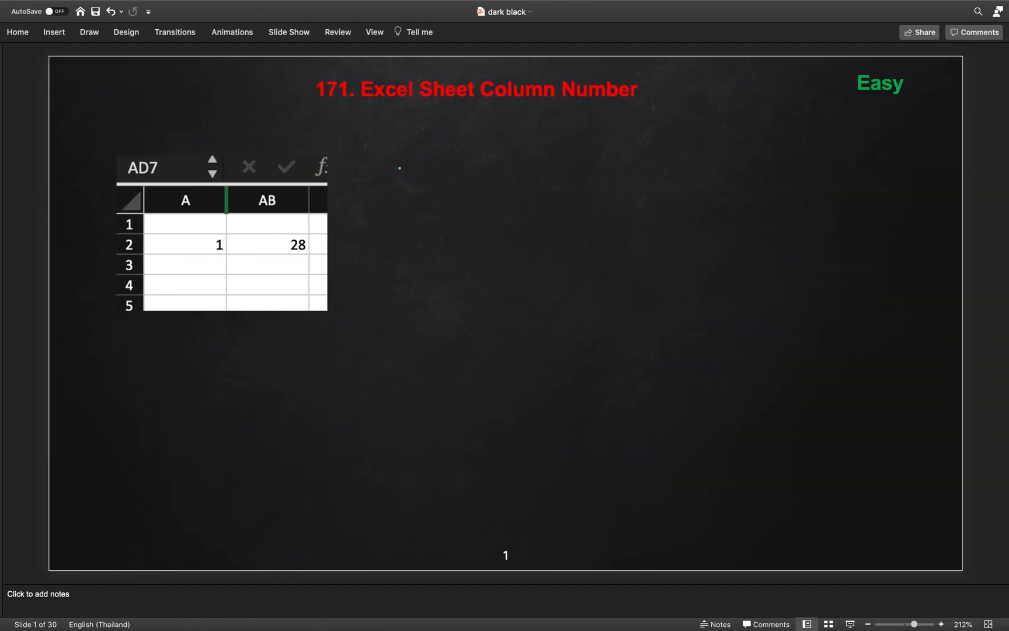
# Ink "ZY" with an arrow, "result = 0", and "(Y - 'A' + 1) = 25" on the slide.
pyautogui.moveTo(404, 180); pyautogui.dragTo(417, 172)
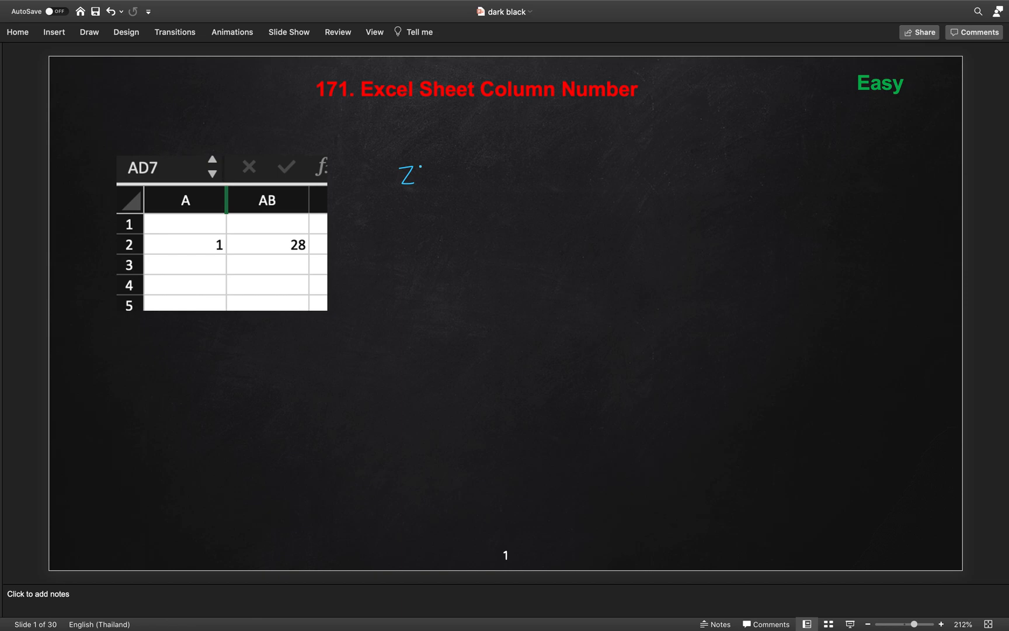
pyautogui.moveTo(428, 164); pyautogui.dragTo(431, 183)
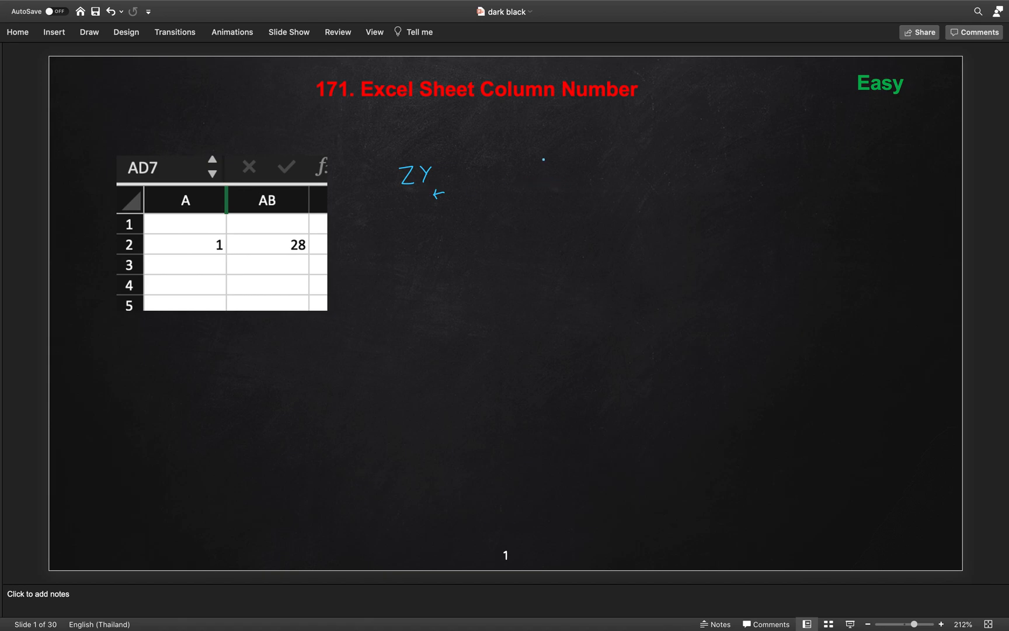
pyautogui.moveTo(544, 167); pyautogui.dragTo(561, 158)
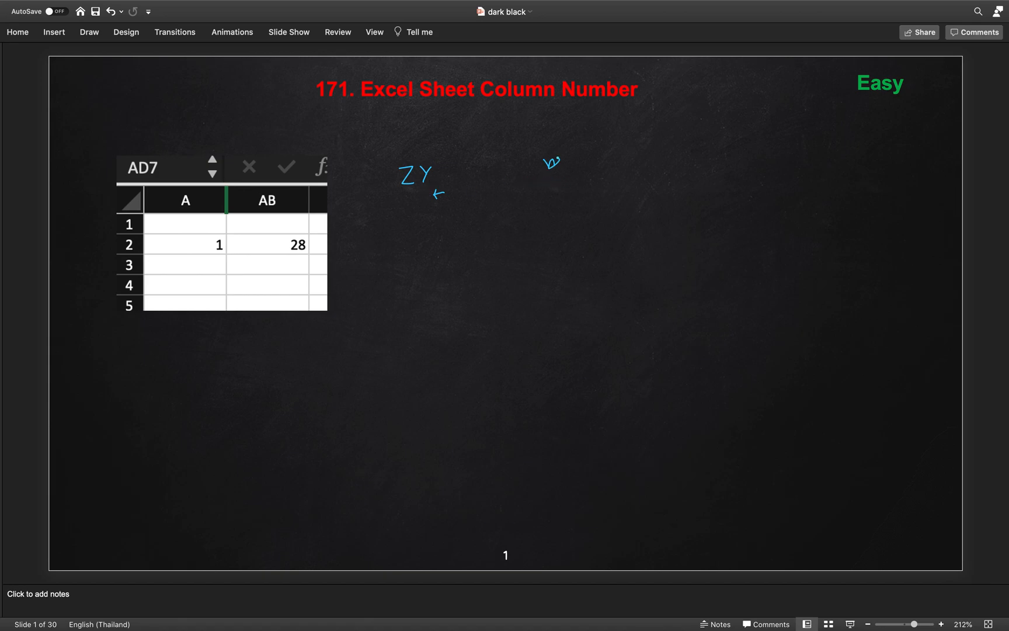
pyautogui.moveTo(544, 164); pyautogui.dragTo(627, 161)
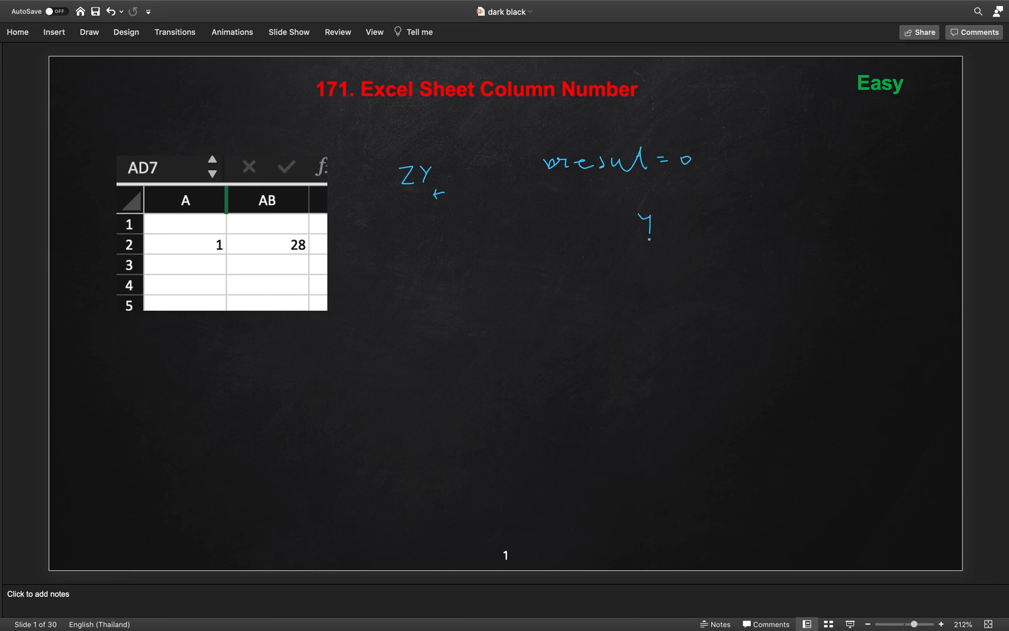
pyautogui.moveTo(667, 227); pyautogui.dragTo(714, 222)
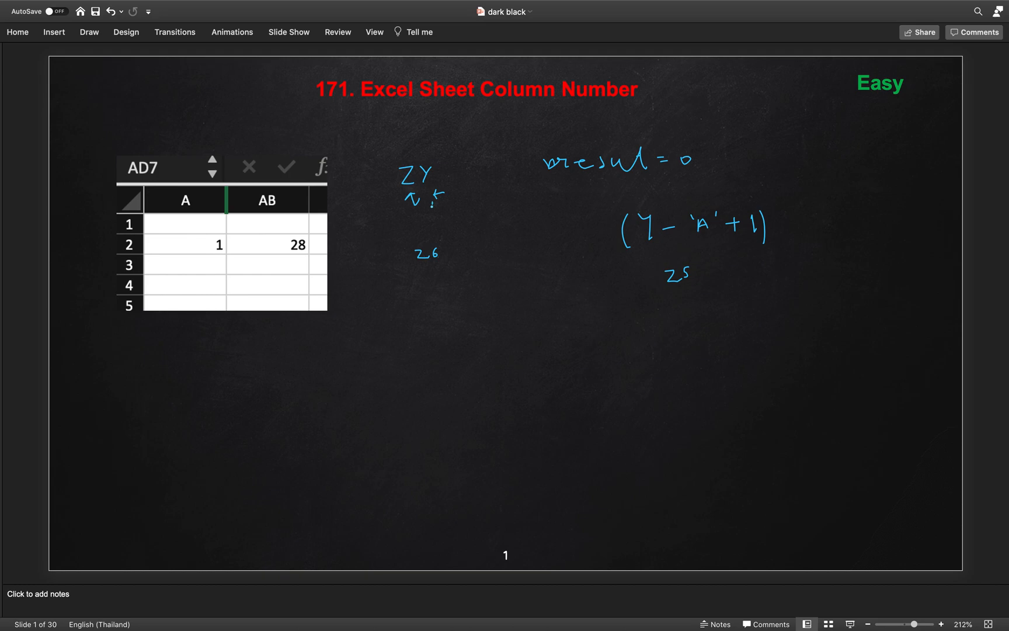
# Ink "26x26" below ZY with an arrow down to a "factor = 1" note.
pyautogui.moveTo(417, 200); pyautogui.dragTo(450, 254)
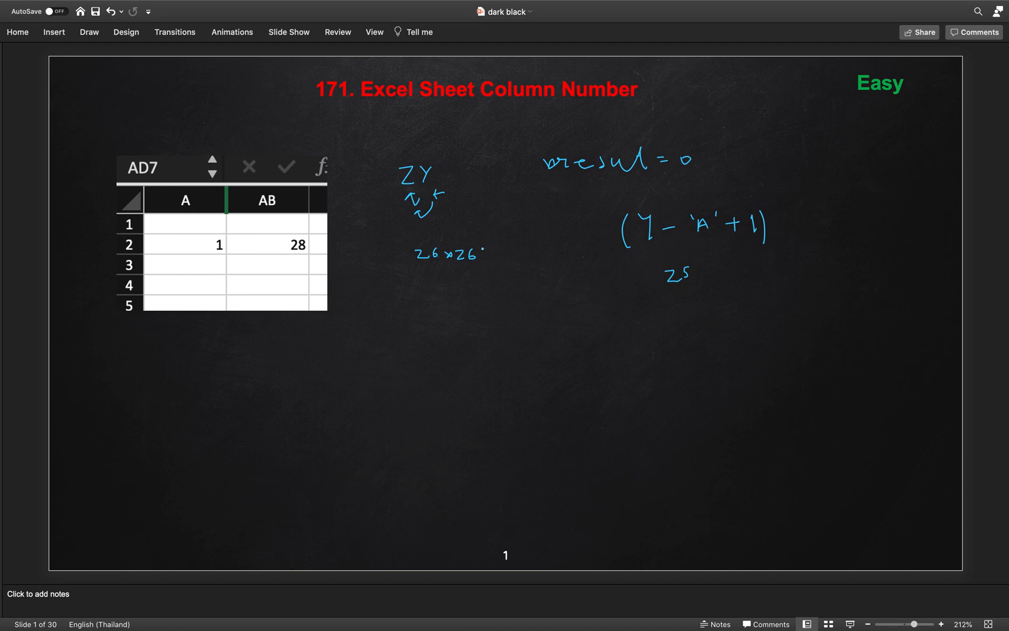
pyautogui.moveTo(468, 270); pyautogui.dragTo(469, 292)
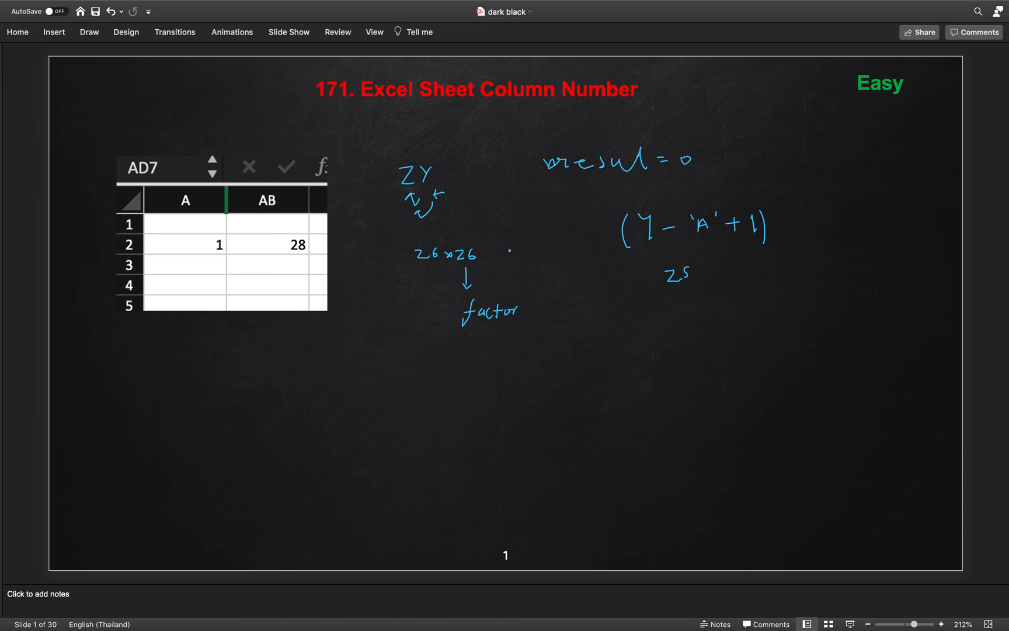
pyautogui.moveTo(470, 367); pyautogui.dragTo(492, 361)
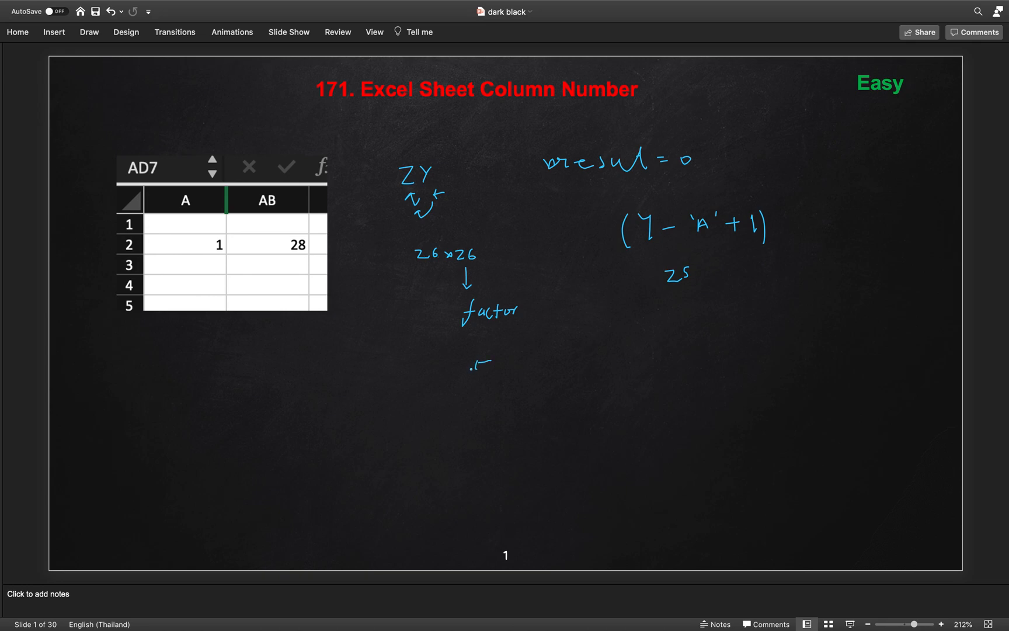
pyautogui.moveTo(477, 366); pyautogui.dragTo(451, 368)
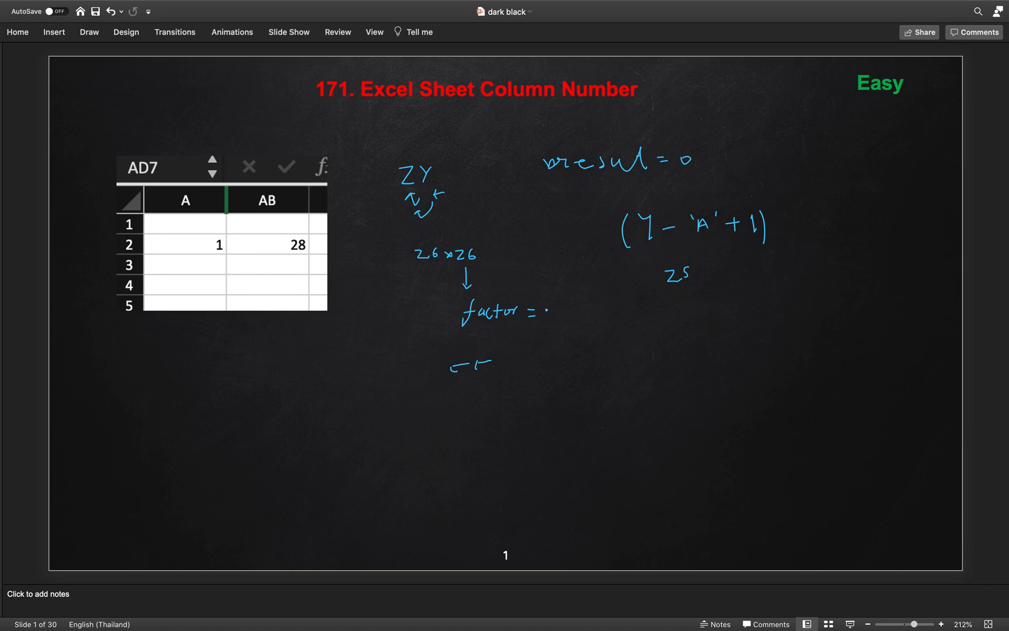
pyautogui.write('1')
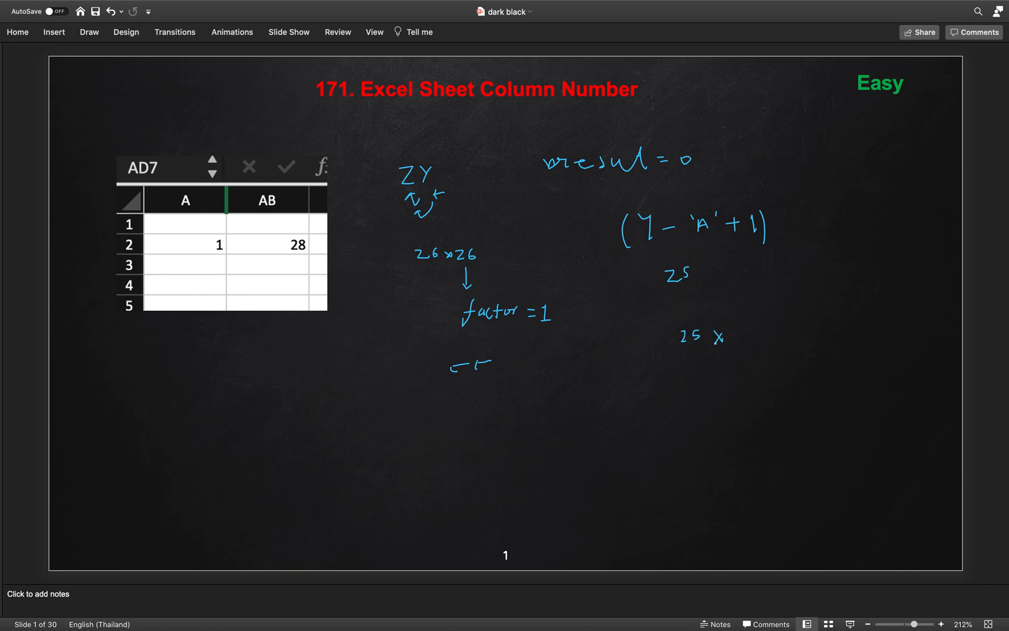
# Ink "25 x 1 = 25" and the "26x26 + Z" calculation beside it.
pyautogui.moveTo(714, 337); pyautogui.dragTo(779, 337)
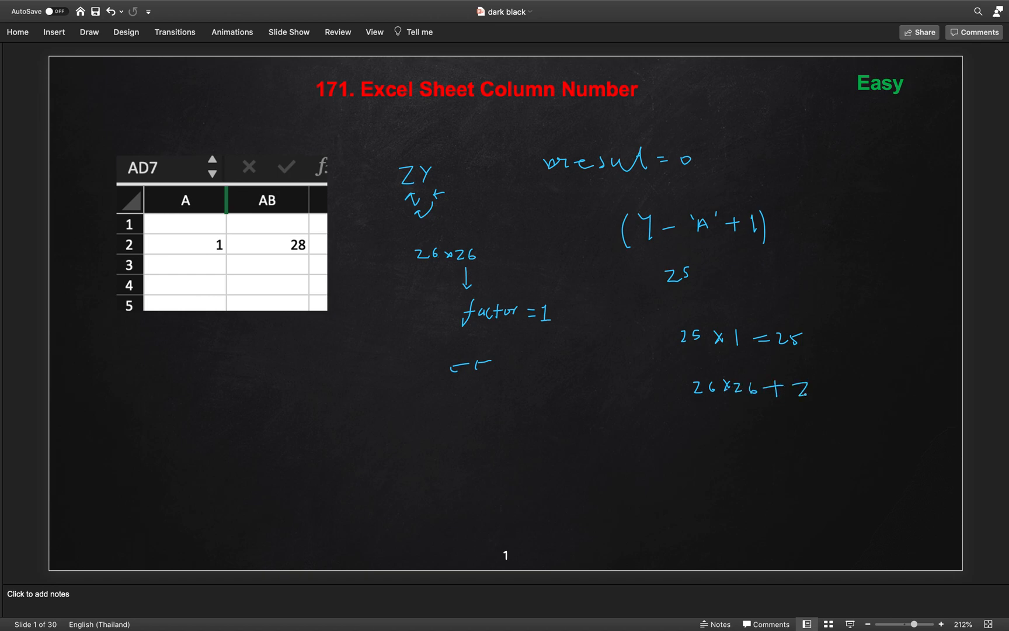
pyautogui.moveTo(799, 389); pyautogui.dragTo(772, 431)
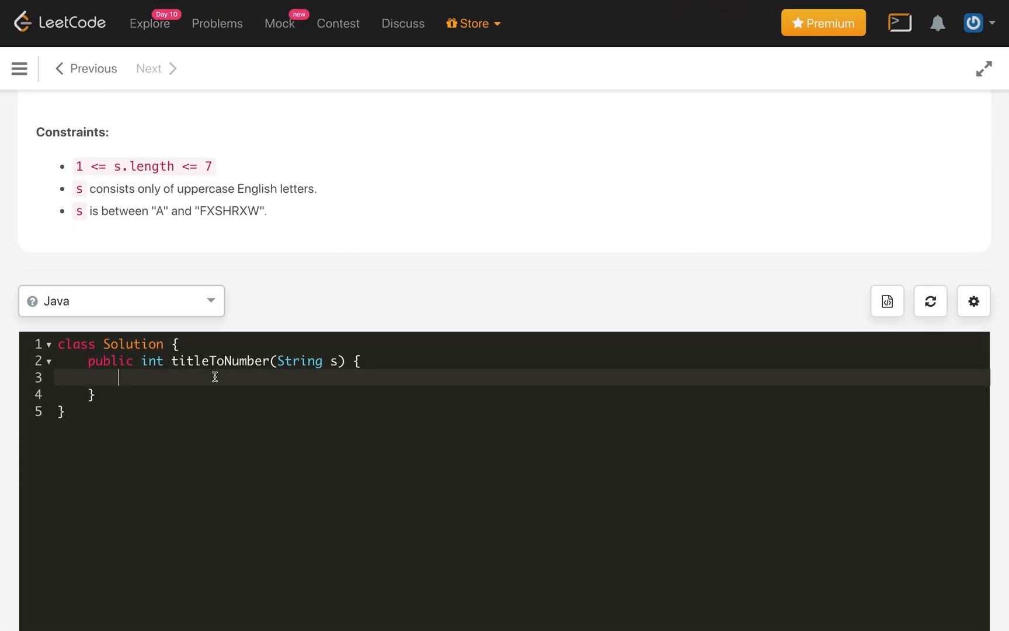
# Declare int result = 0, int factor = 1, and a right-to-left for loop over s.length().
pyautogui.write('int r')
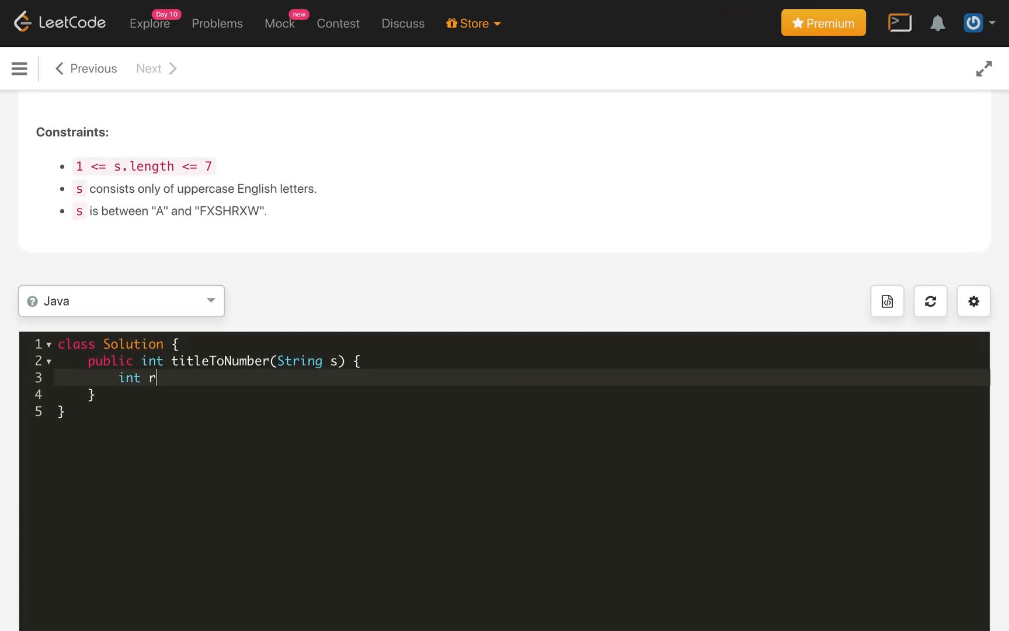
pyautogui.write('esult = 0;')
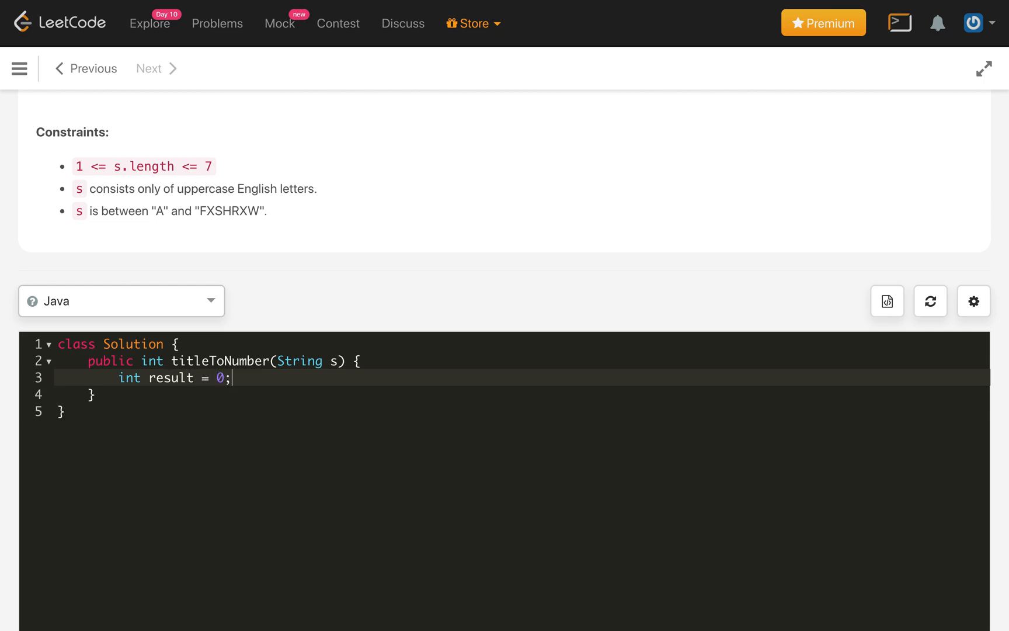
pyautogui.write('i')
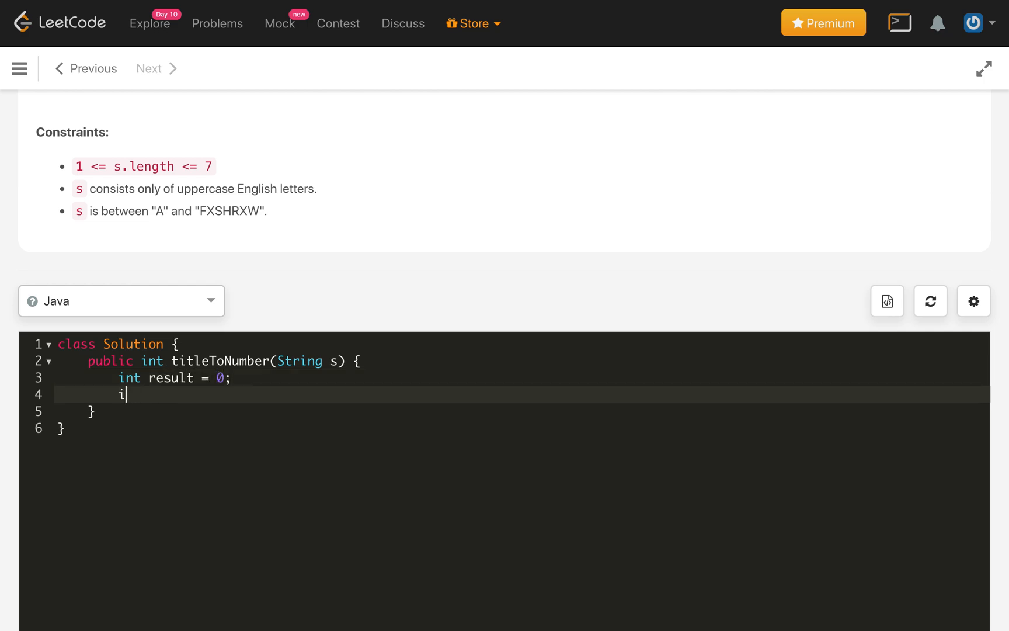
pyautogui.write('nt factor')
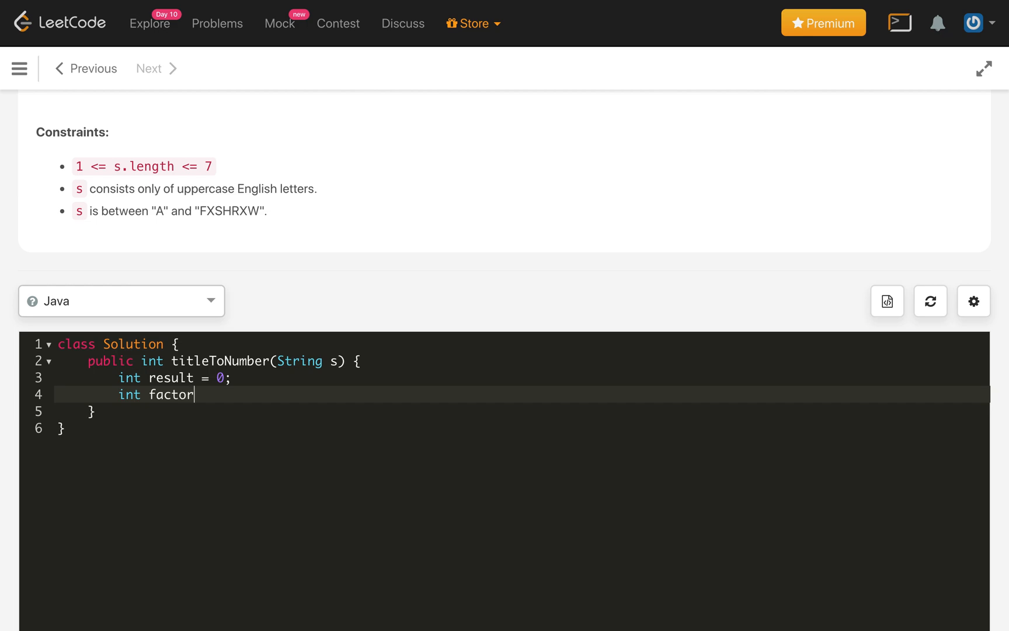
pyautogui.write('= 1;')
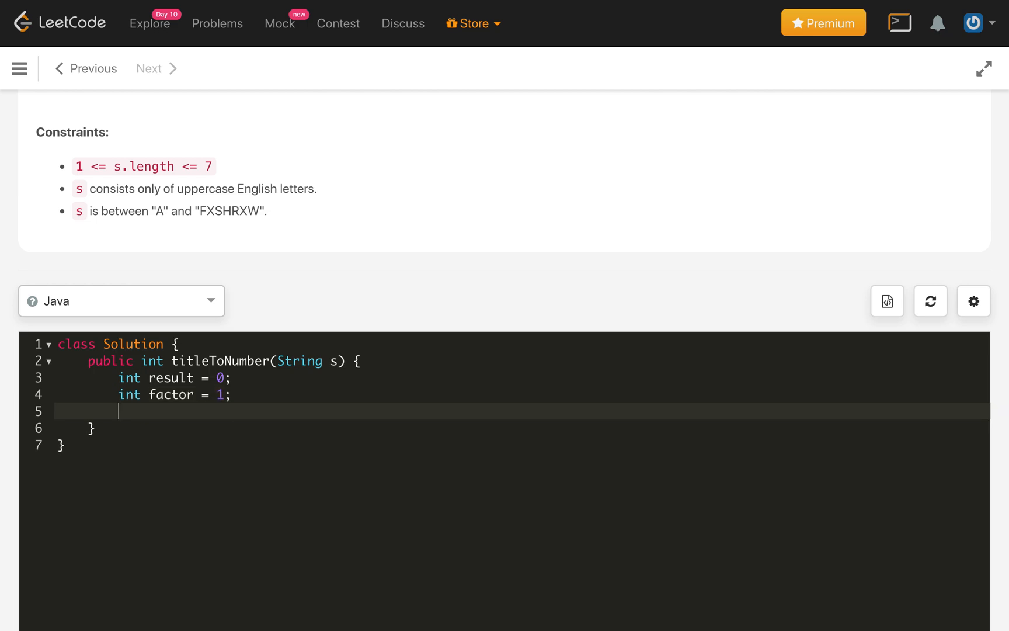
pyautogui.write('for(int i')
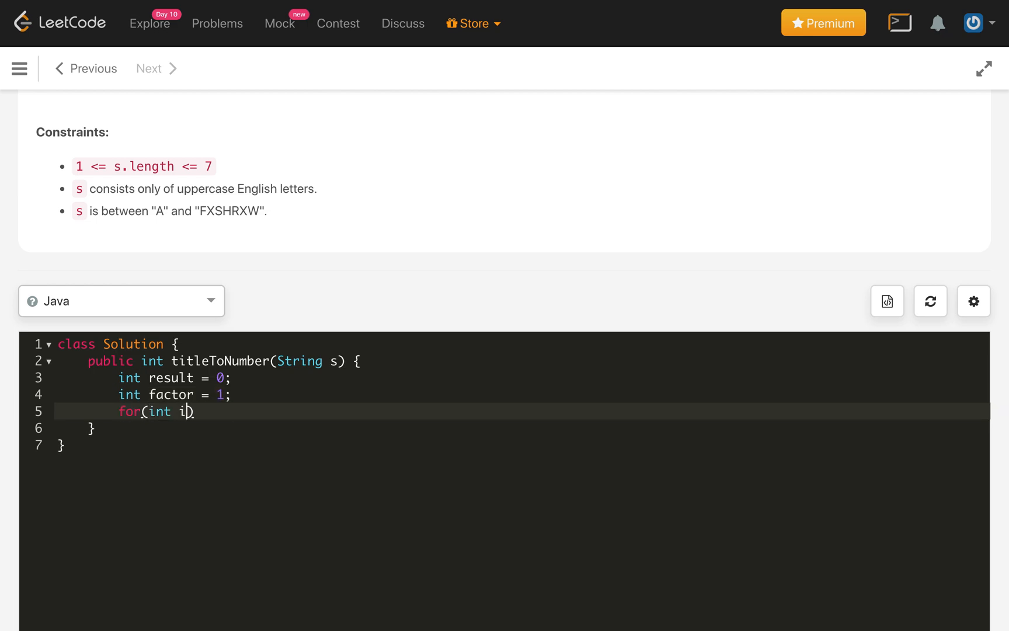
pyautogui.write('= s.length(')
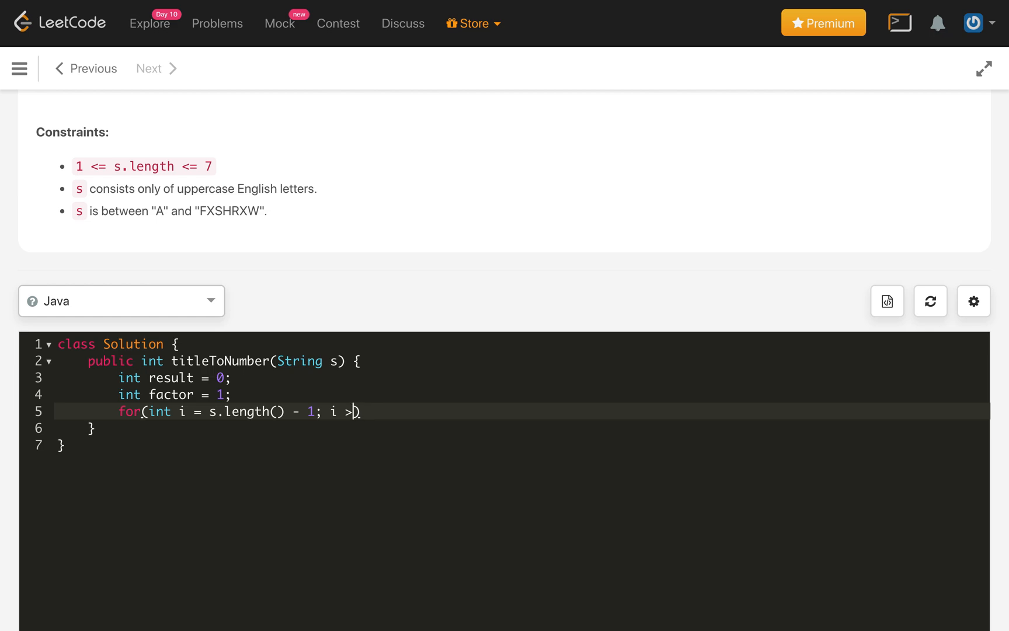
pyautogui.write('= 0; i--')
pyautogui.write('result')
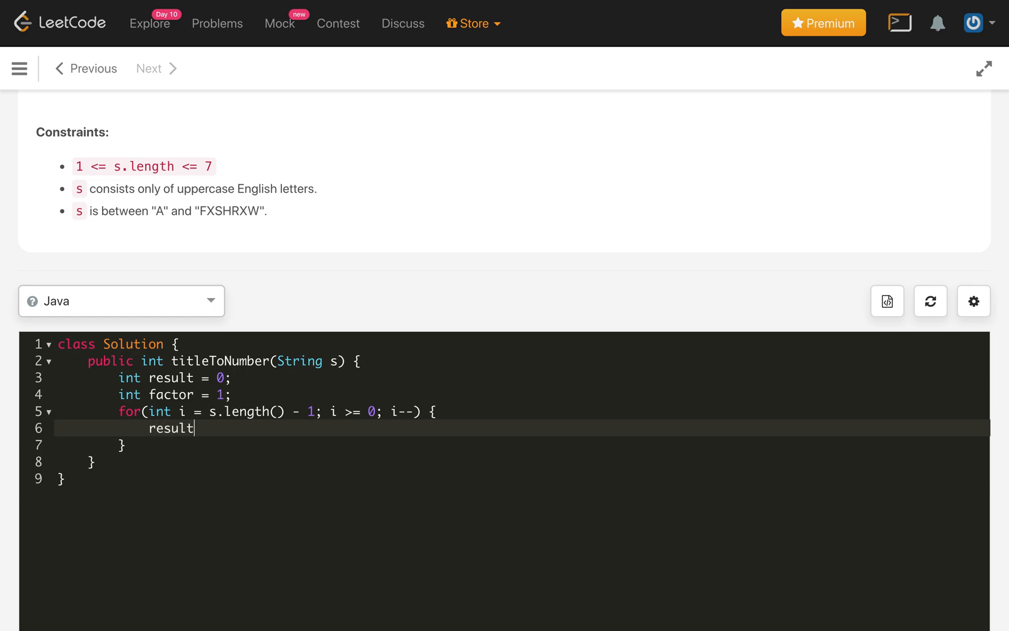
# Write result += factor * (s.charAt(i) - 'A' + 1); factor *= 26; and return result;.
pyautogui.write('+=')
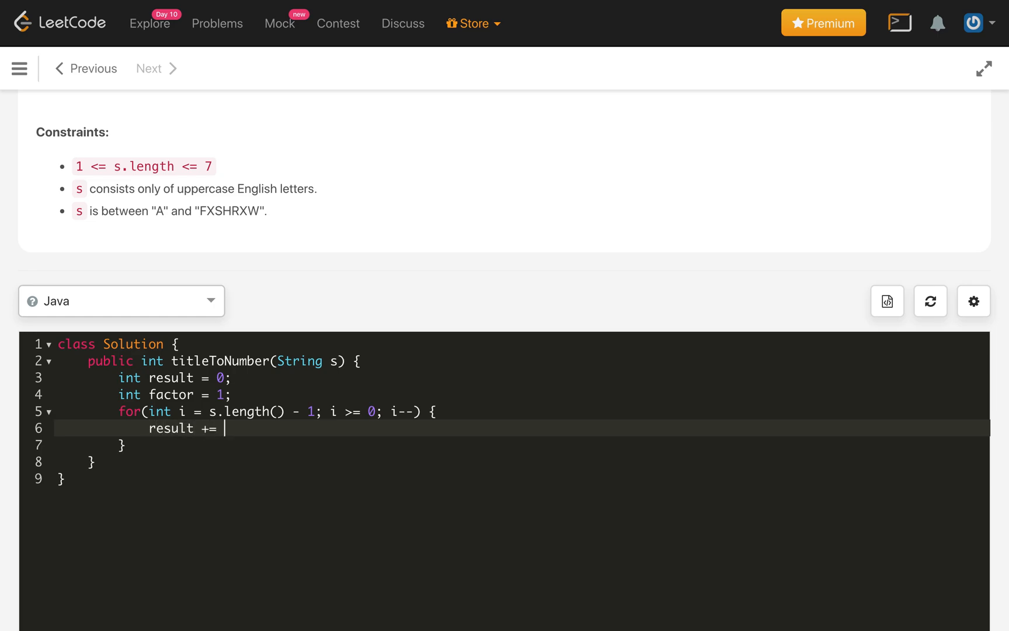
pyautogui.write('factor * (')
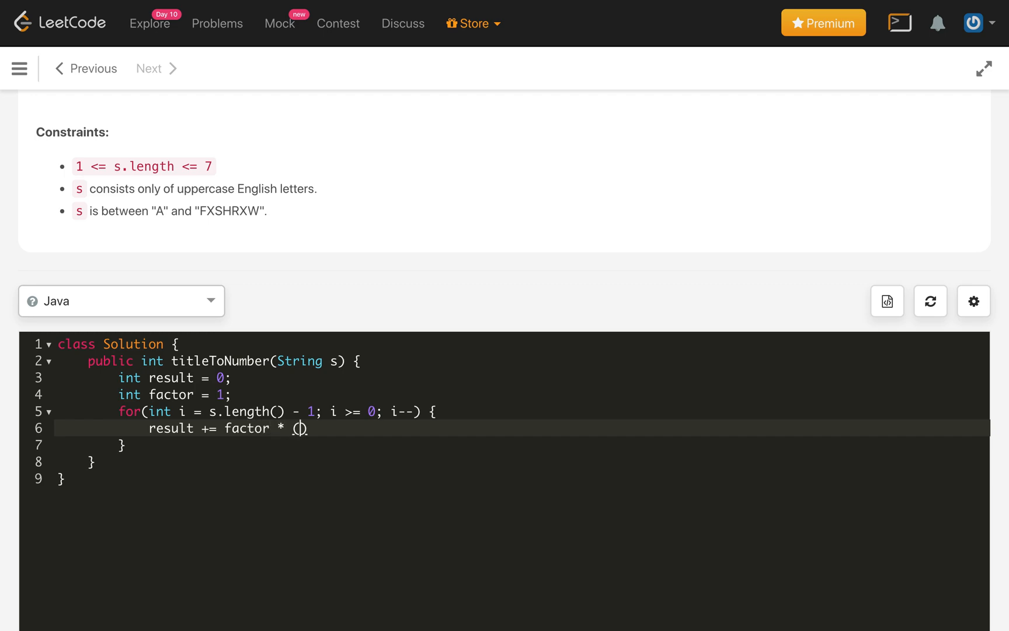
pyautogui.write('s.charAt')
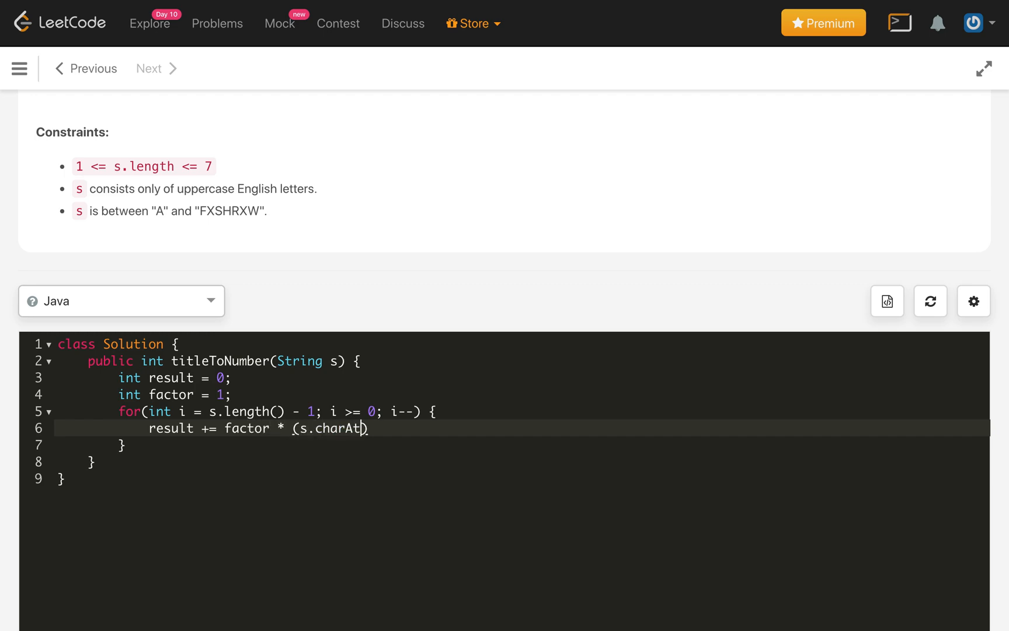
pyautogui.write('i) - )')
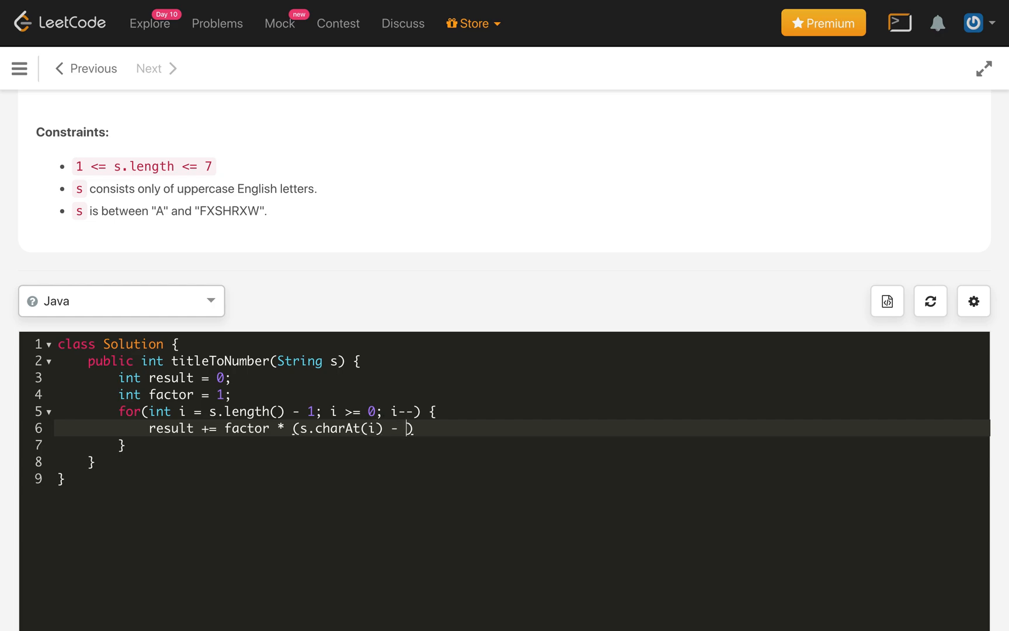
pyautogui.write("'")
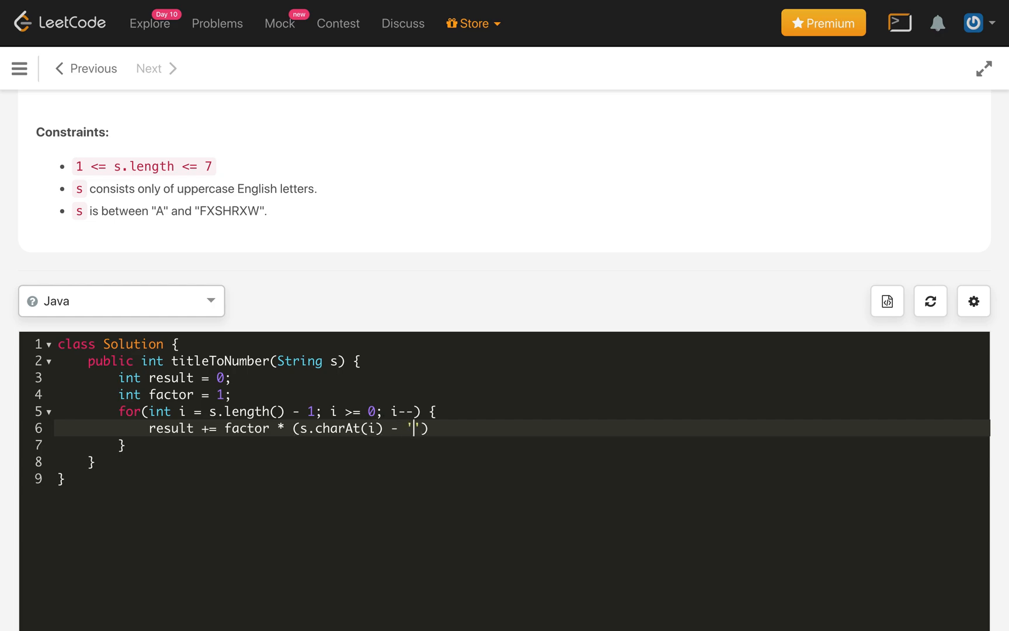
pyautogui.write("A' + 1")
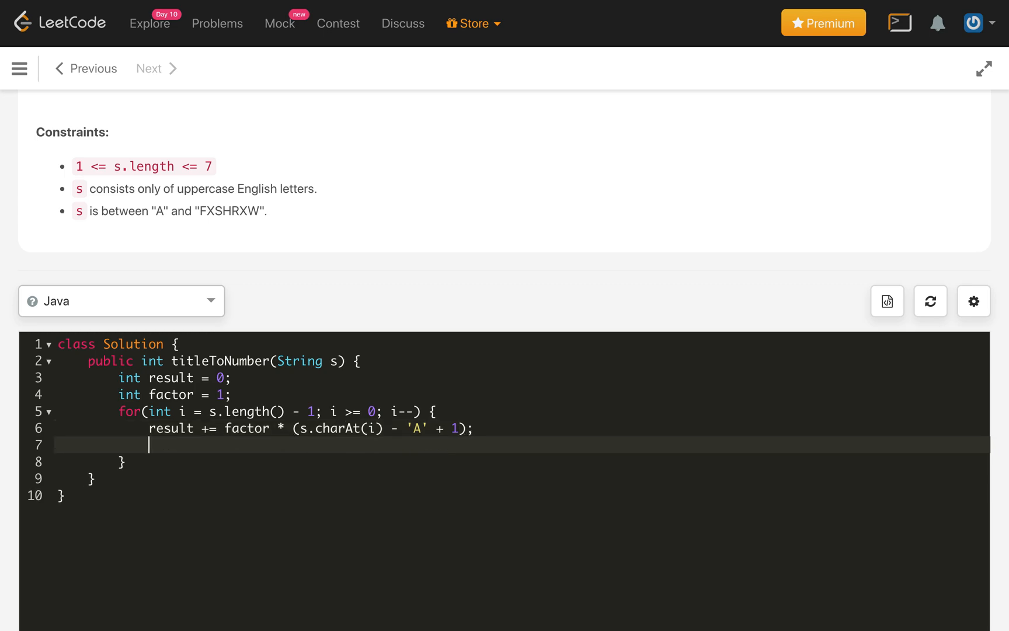
pyautogui.write('factor')
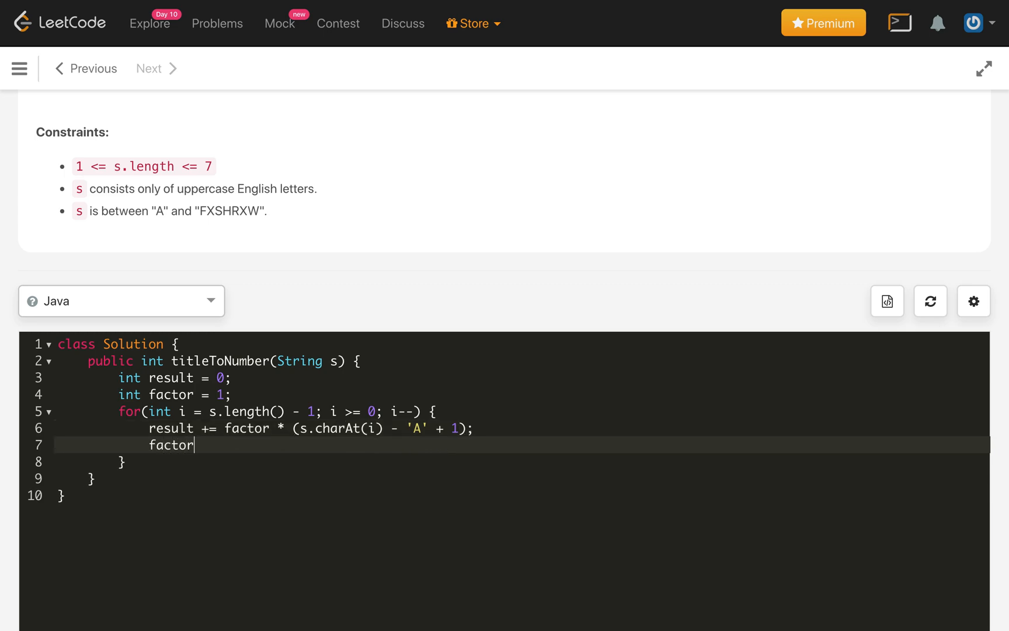
pyautogui.write('*')
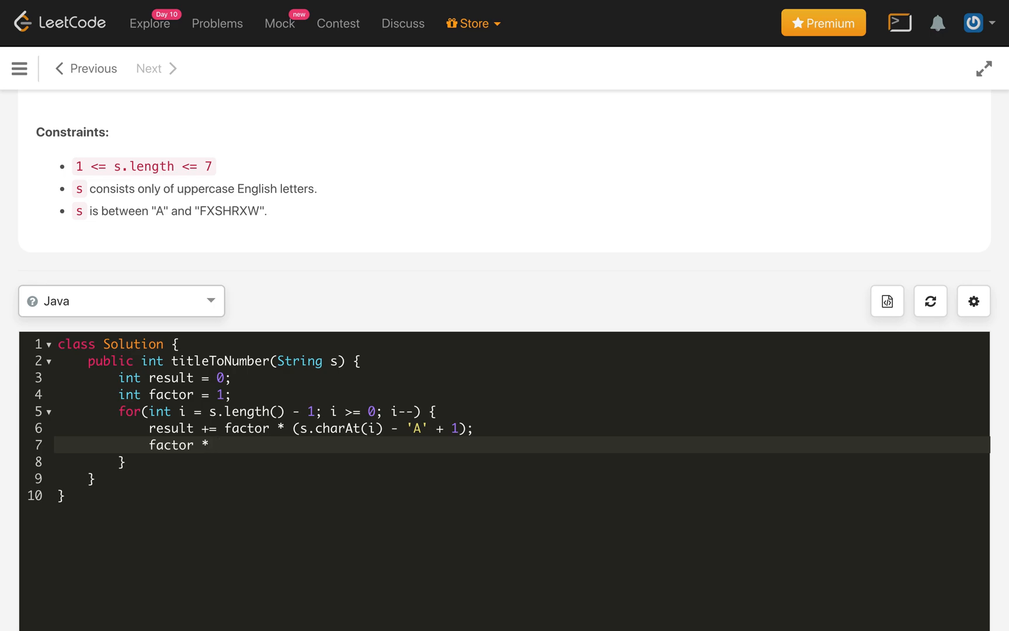
pyautogui.write('= 26;')
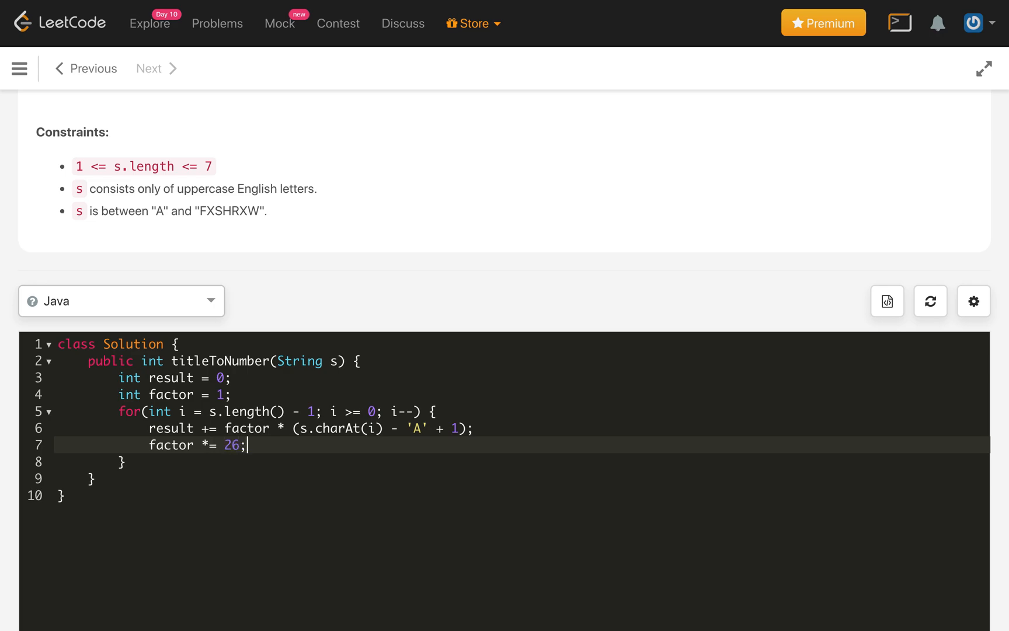
pyautogui.write('return')
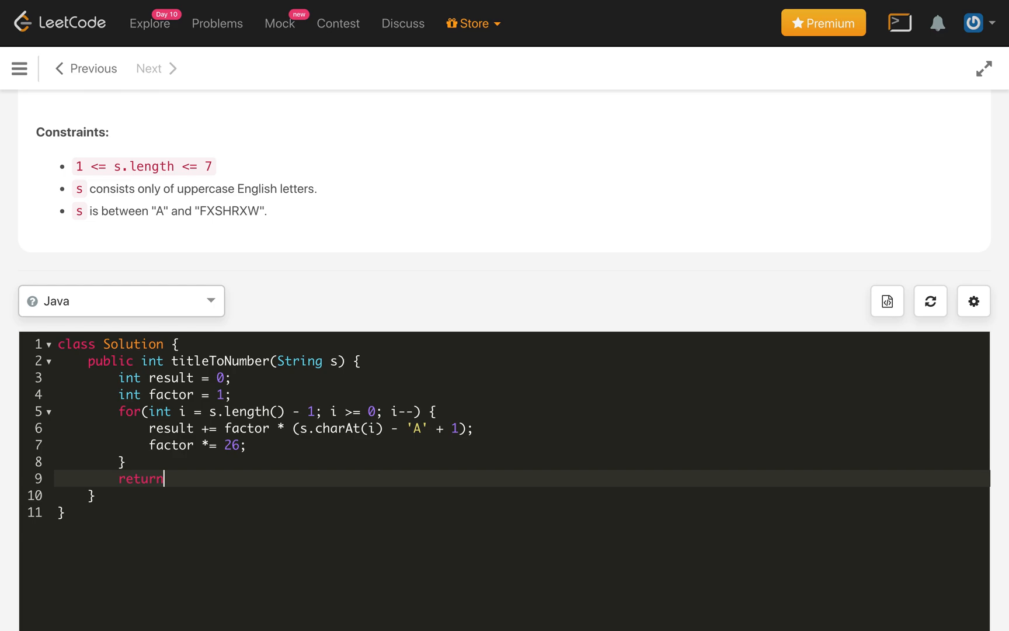
pyautogui.write('result;')
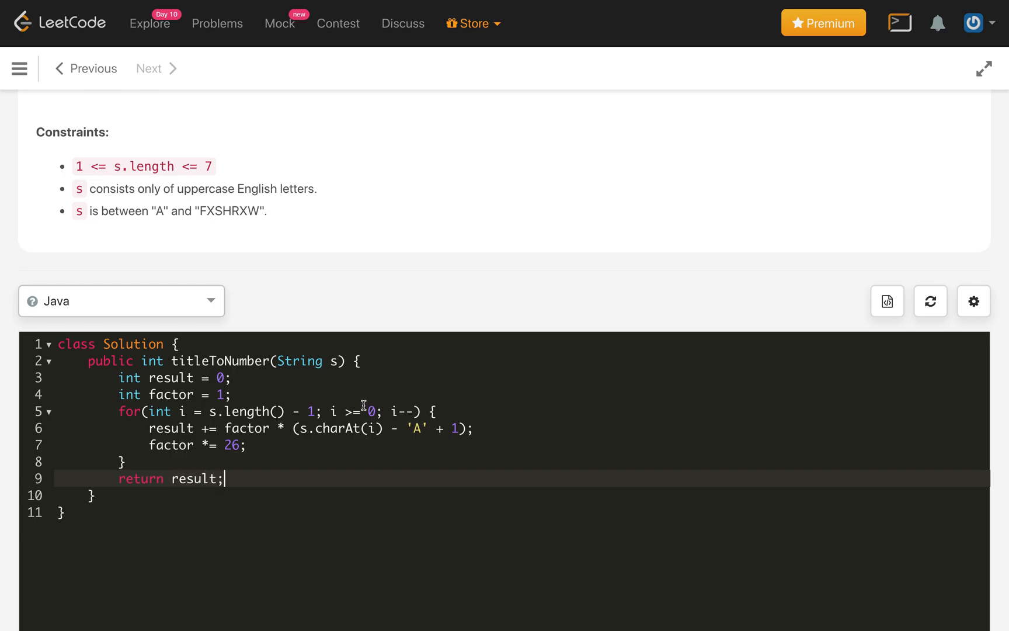
# Submit the loop-based Java solution for grading.
pyautogui.scroll(-3)
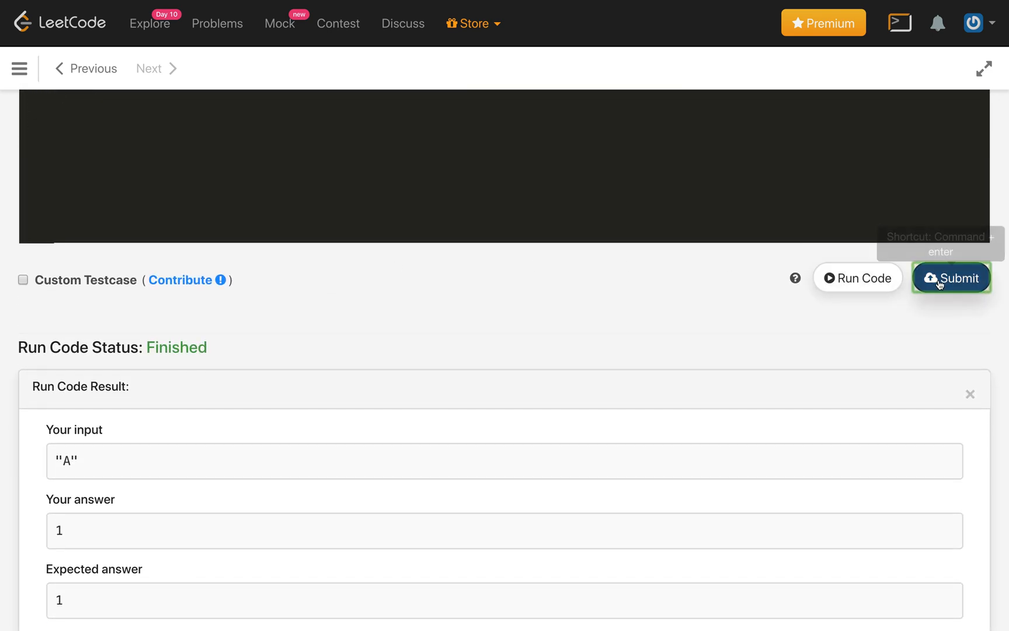
pyautogui.click(952, 278)
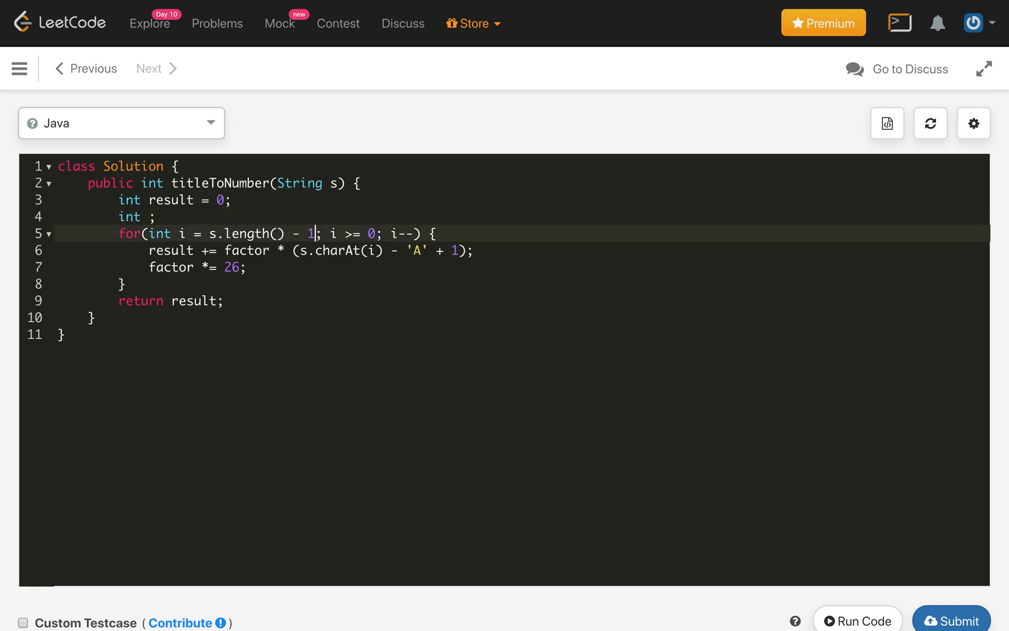
# Move factor = 1 and factor *= 26 into the for header and delete the separate lines.
pyautogui.write(', factor = 1')
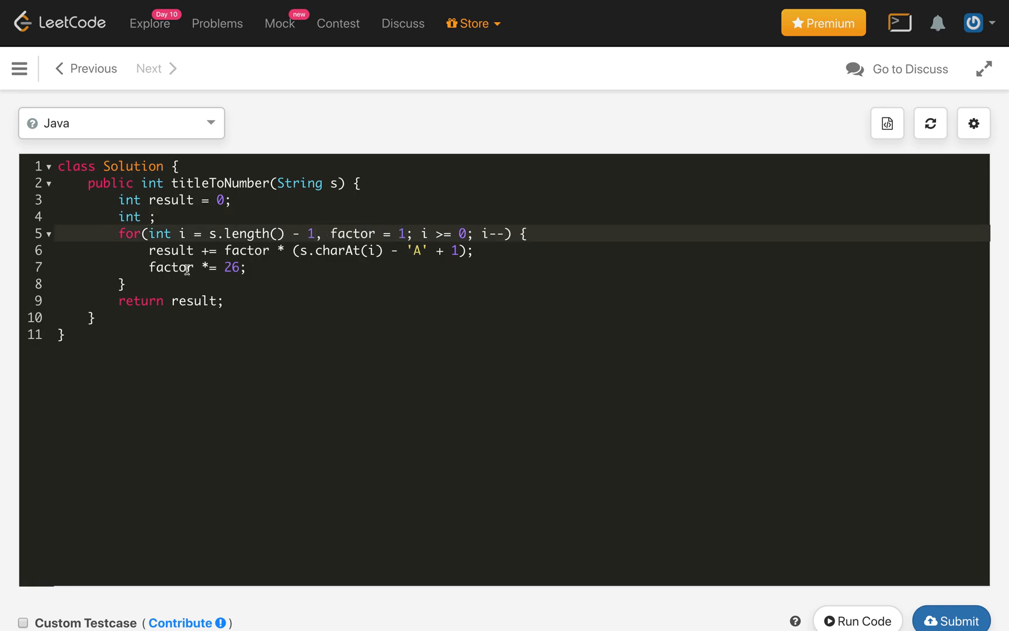
pyautogui.doubleClick(194, 267)
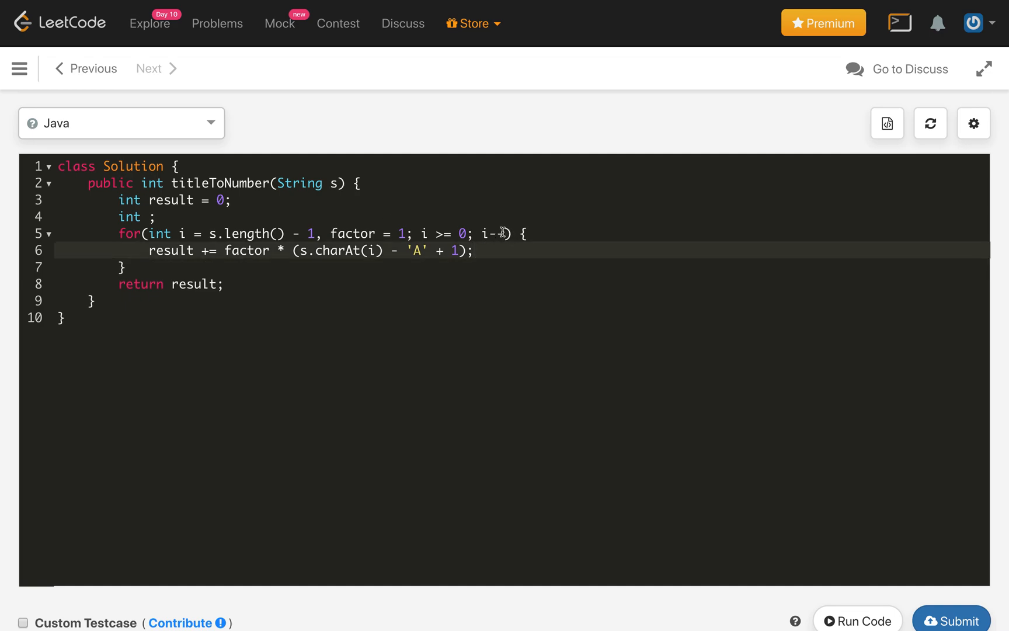
pyautogui.write('-, factor *= 26')
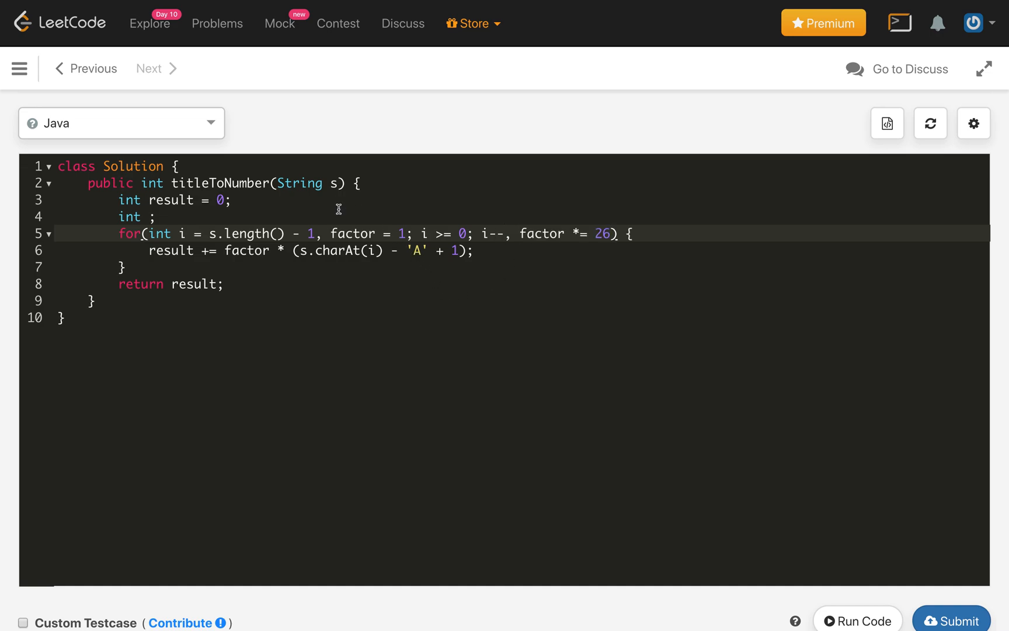
pyautogui.press('Backspace')
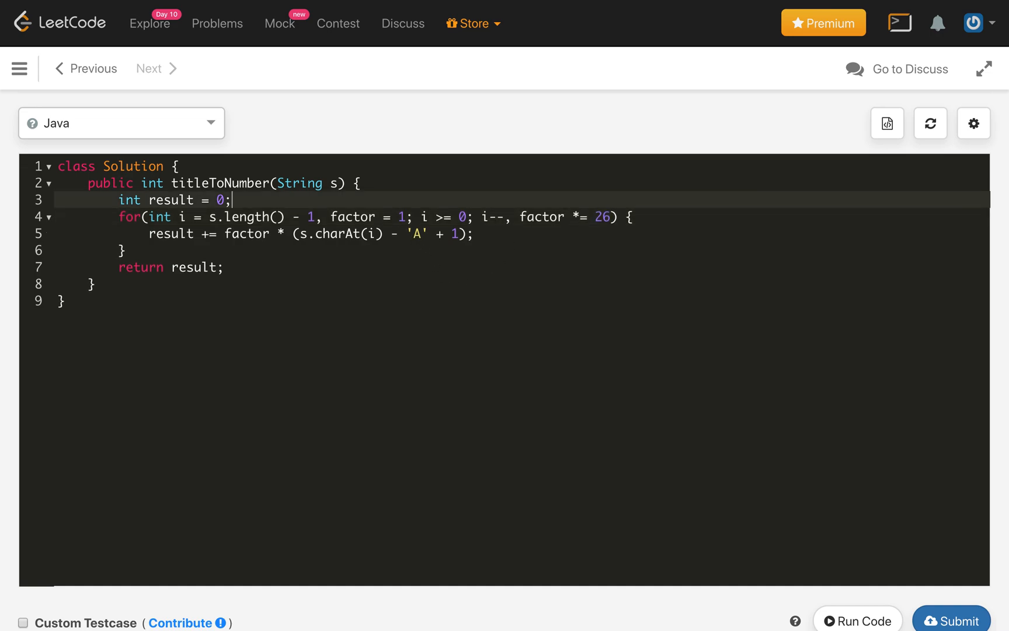
pyautogui.moveTo(857, 620)
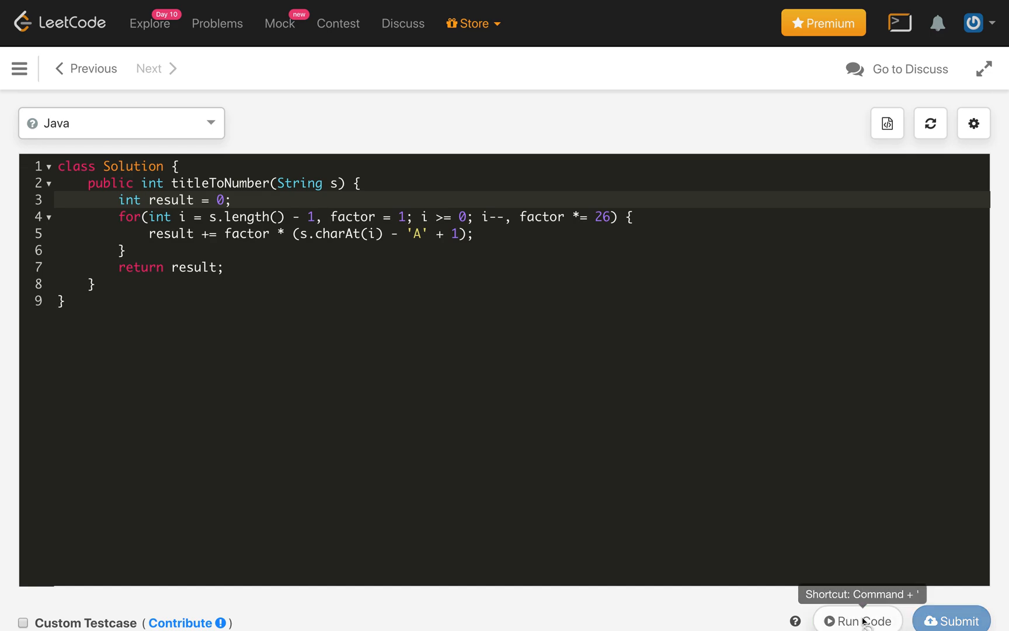
# Run the compacted code on the sample input and submit it.
pyautogui.click(856, 620)
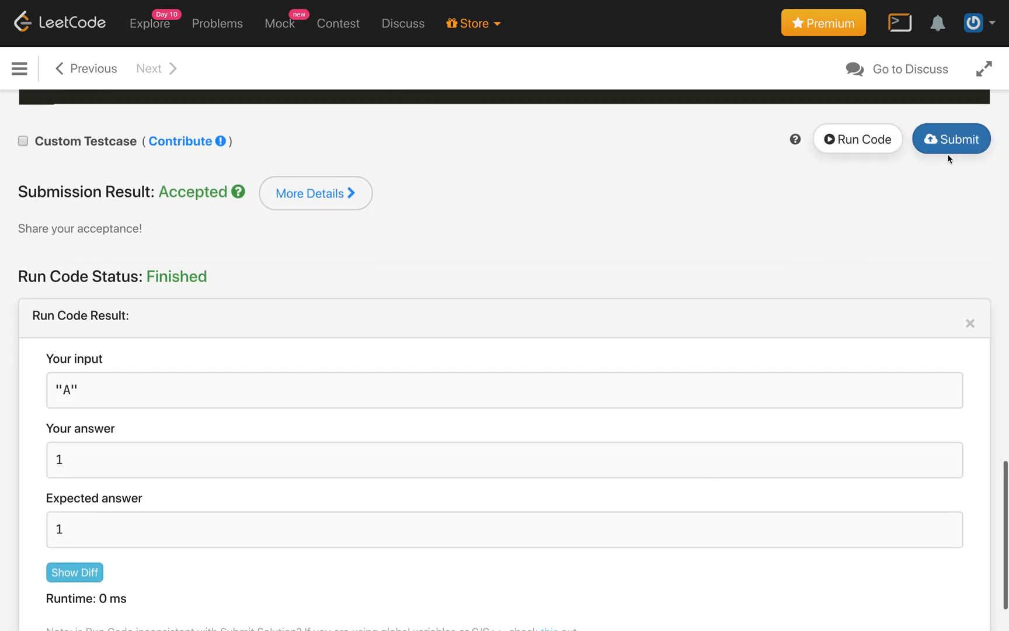
pyautogui.click(951, 139)
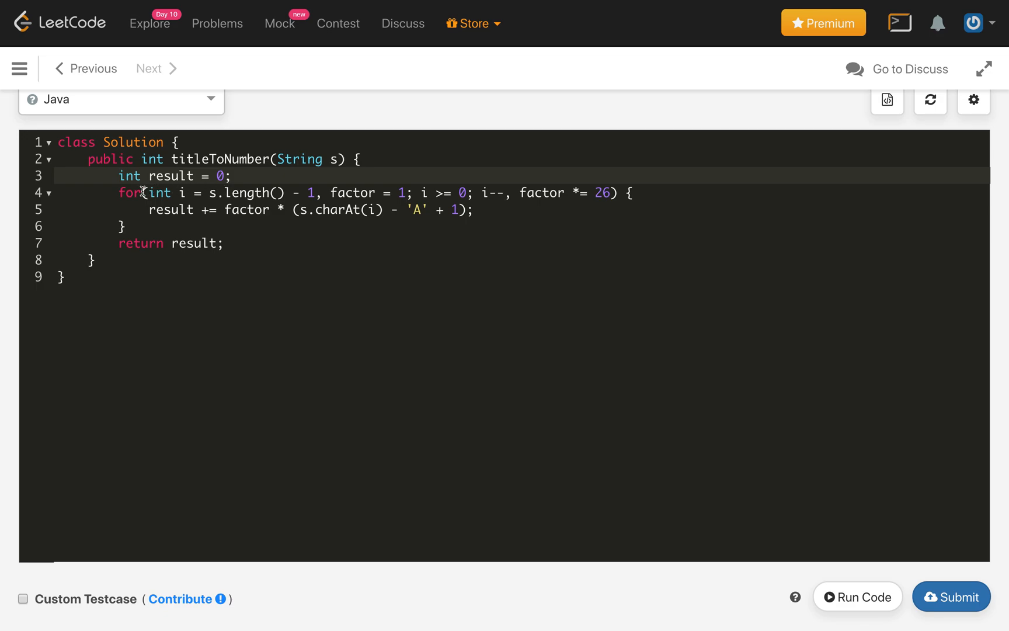
pyautogui.moveTo(204, 159)
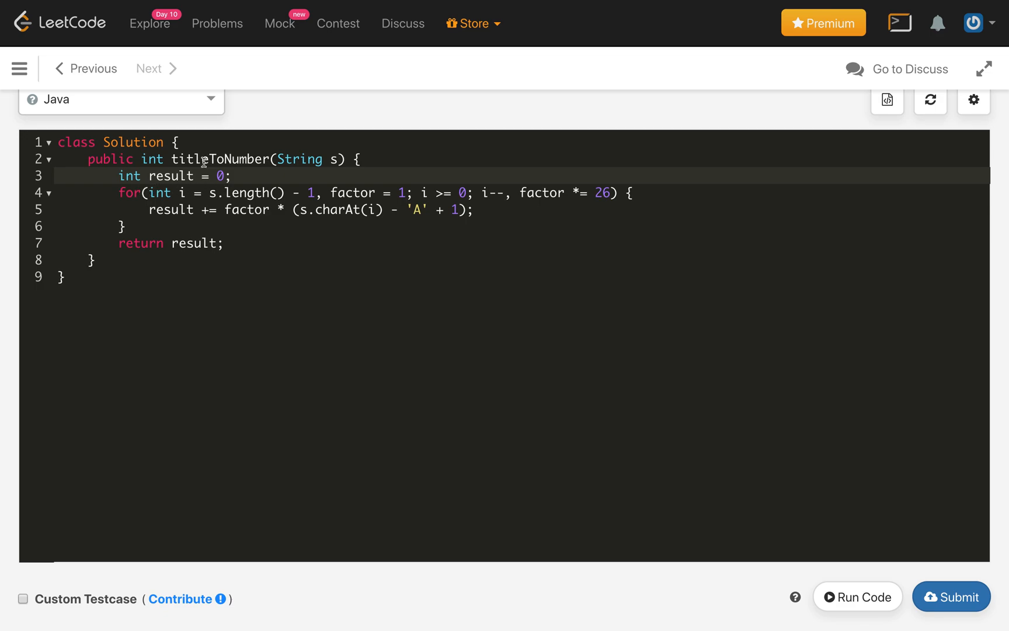
pyautogui.moveTo(291, 158)
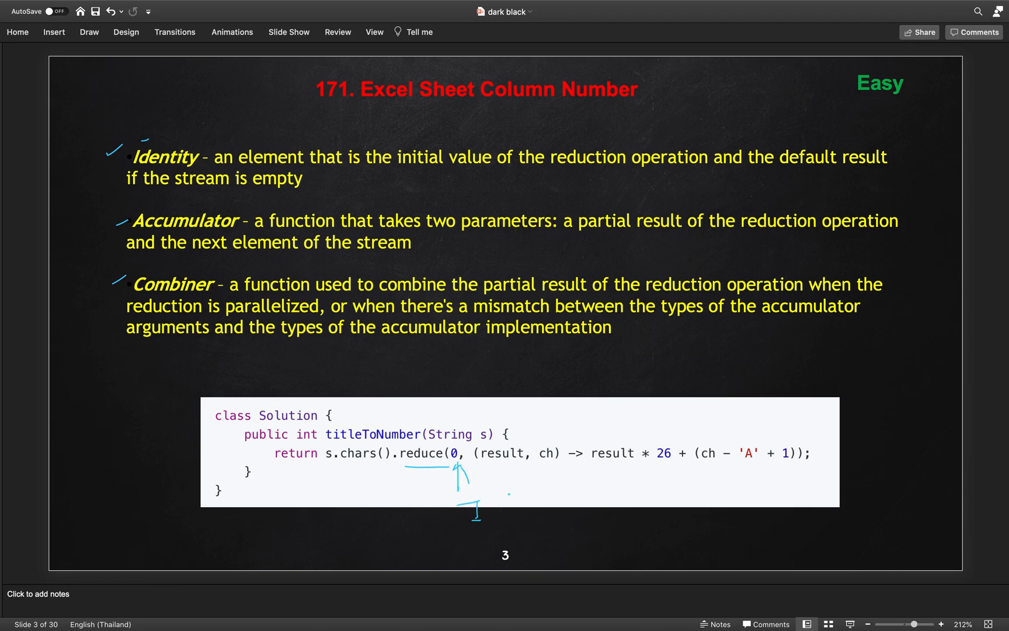
# Bracket the lambda as Acc and mark result with an arrow labelled Part.
pyautogui.moveTo(488, 469); pyautogui.dragTo(650, 473)
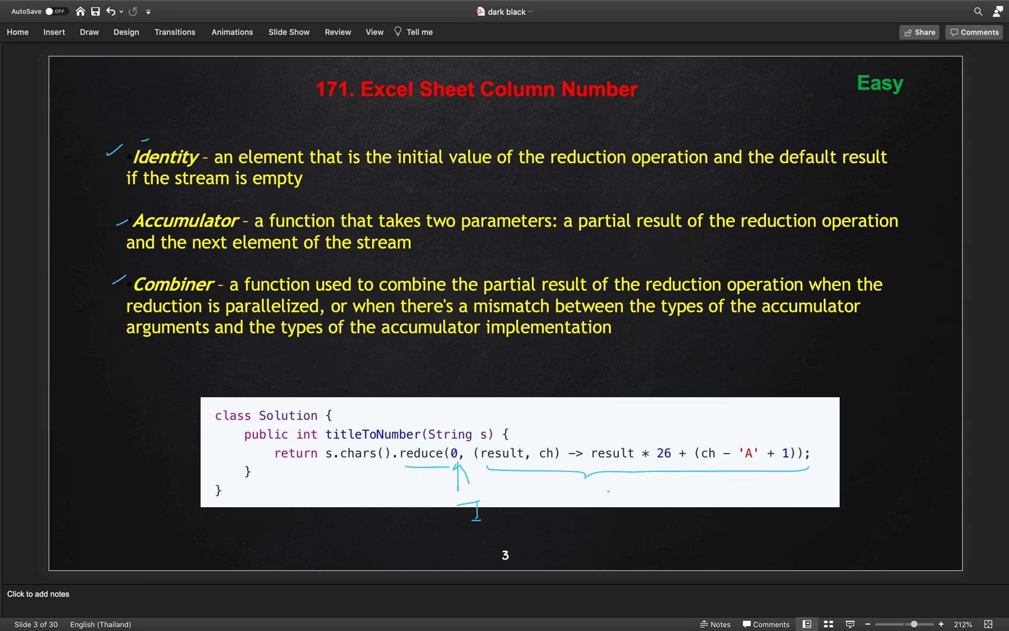
pyautogui.moveTo(605, 508); pyautogui.dragTo(650, 496)
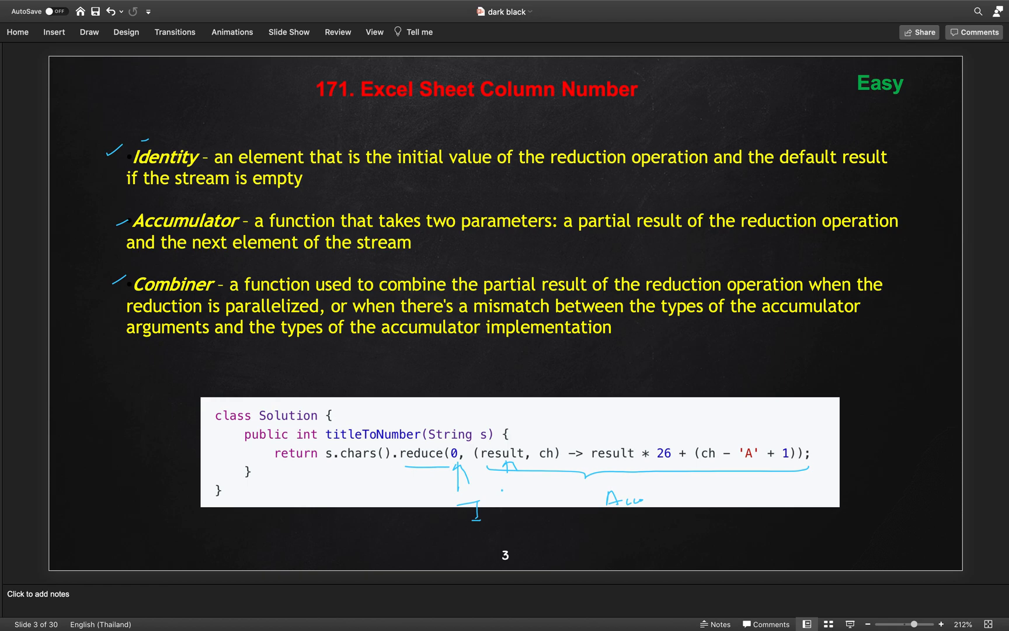
pyautogui.moveTo(496, 499); pyautogui.dragTo(521, 496)
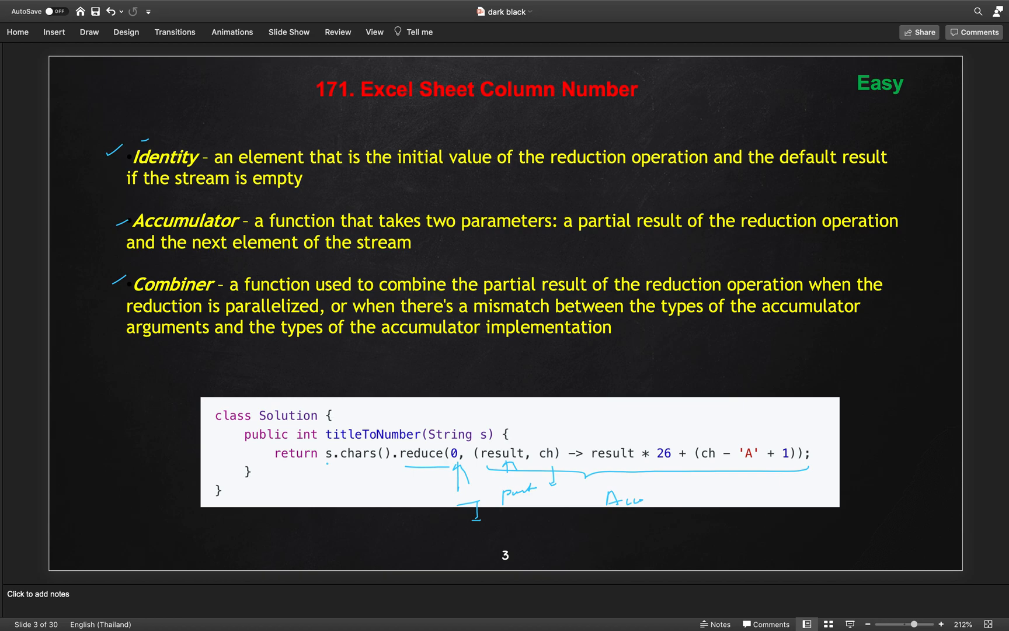
# Underline s.chars() and ink ZY with the starting value and an arrow toward the code.
pyautogui.moveTo(332, 465); pyautogui.dragTo(361, 468)
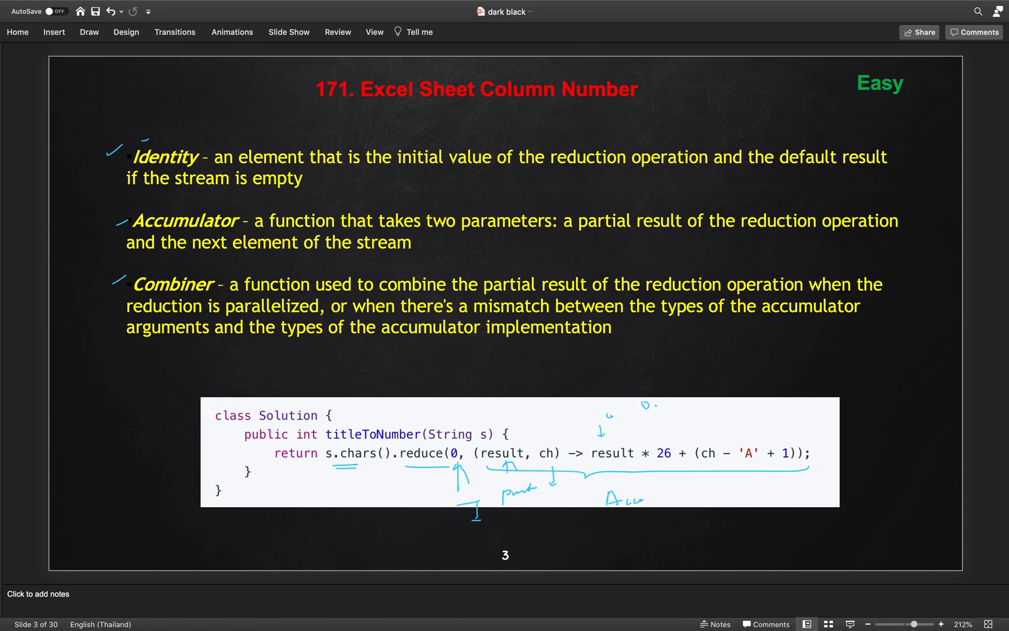
pyautogui.moveTo(698, 351); pyautogui.dragTo(708, 366)
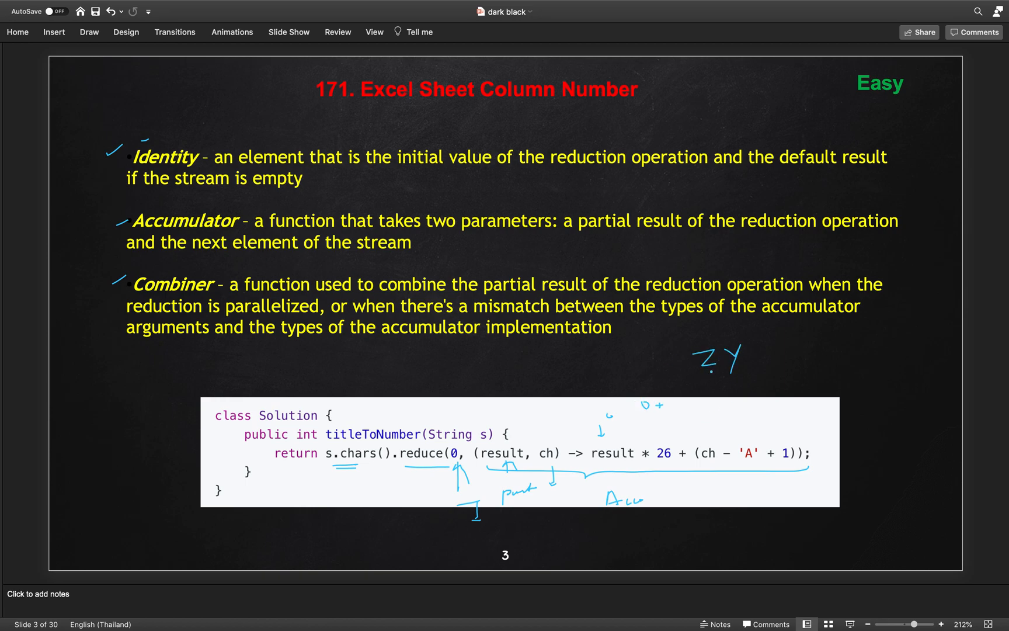
pyautogui.moveTo(715, 370); pyautogui.dragTo(721, 399)
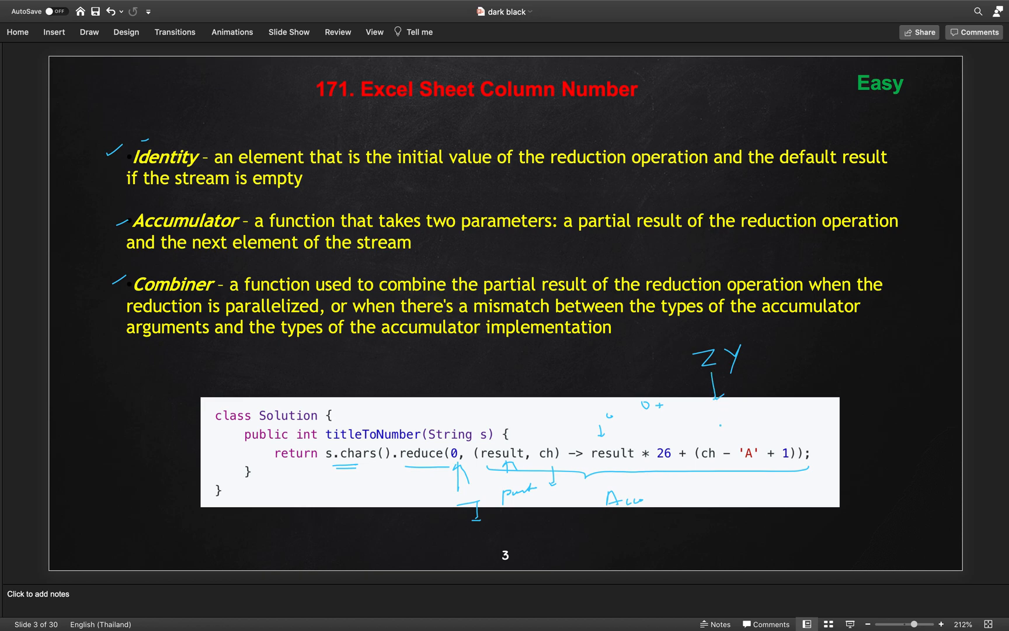
pyautogui.moveTo(718, 425); pyautogui.dragTo(740, 425)
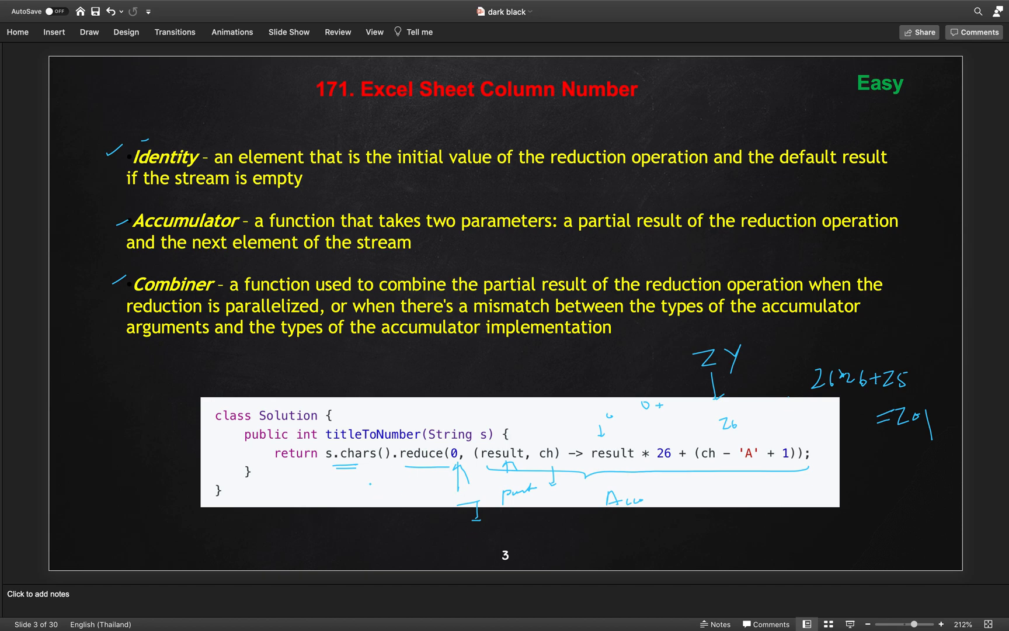
# Draw an arrow from s.chars() down to a handwritten IntStream label below the code.
pyautogui.moveTo(358, 466); pyautogui.dragTo(366, 489)
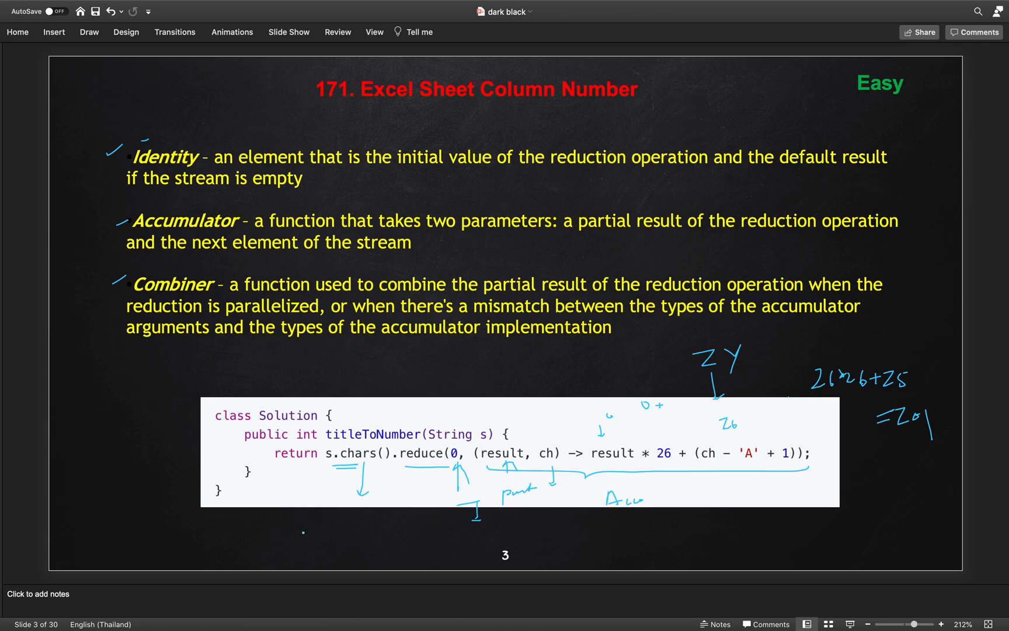
pyautogui.moveTo(305, 535); pyautogui.dragTo(334, 528)
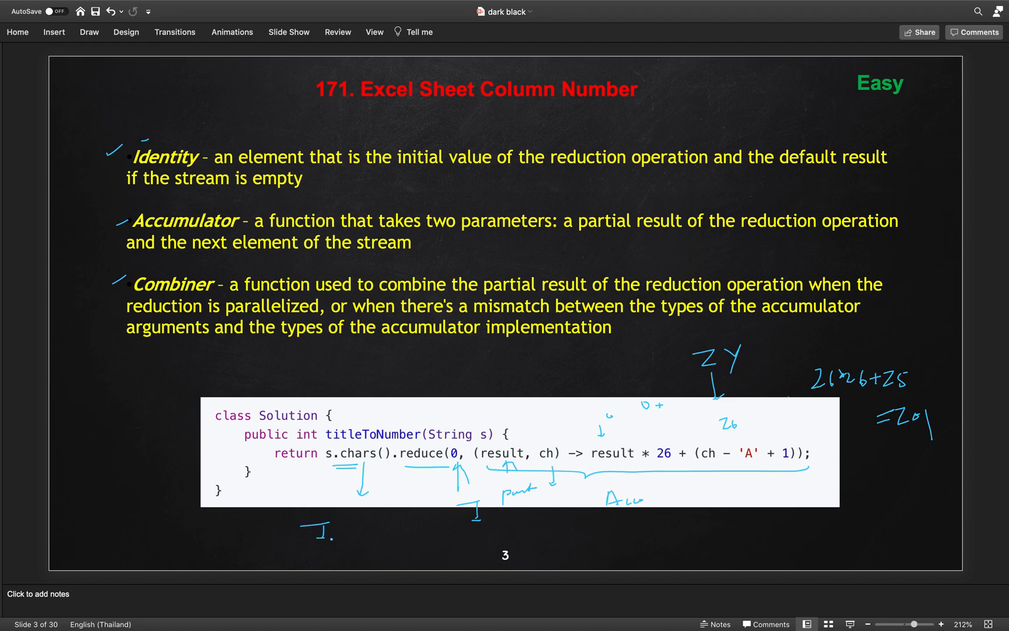
pyautogui.moveTo(328, 531); pyautogui.dragTo(360, 534)
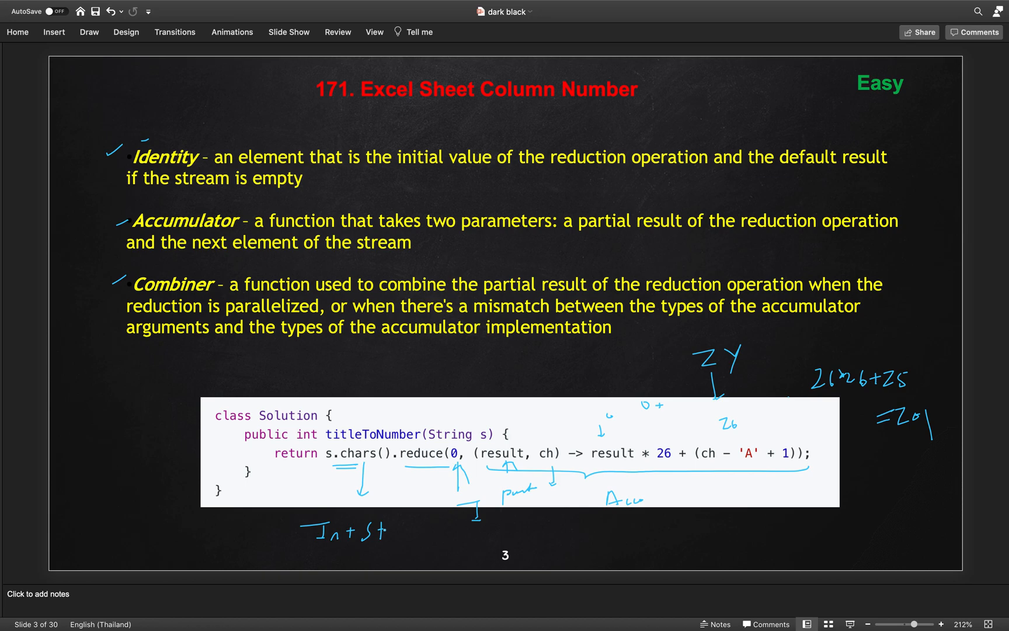
pyautogui.moveTo(384, 531); pyautogui.dragTo(428, 530)
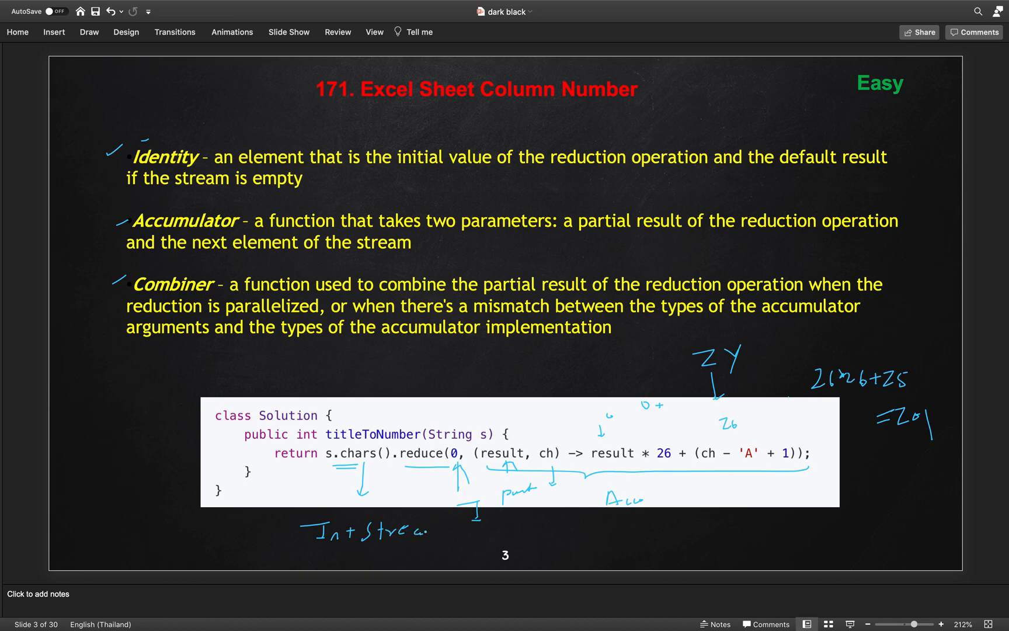